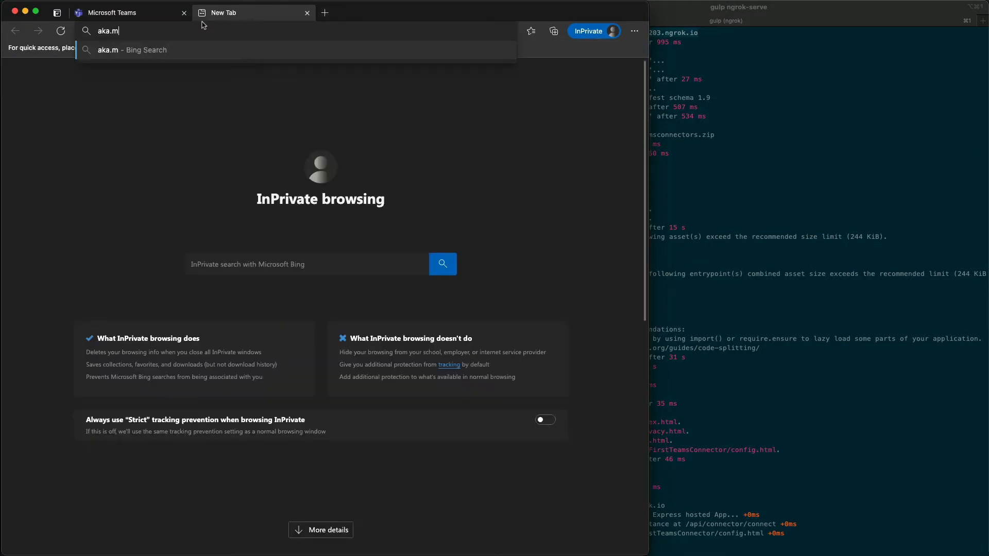
# Step: Load the aka.ms connectors shortcut to reach the empty Register Connector form
pyautogui.write('s/Connect')
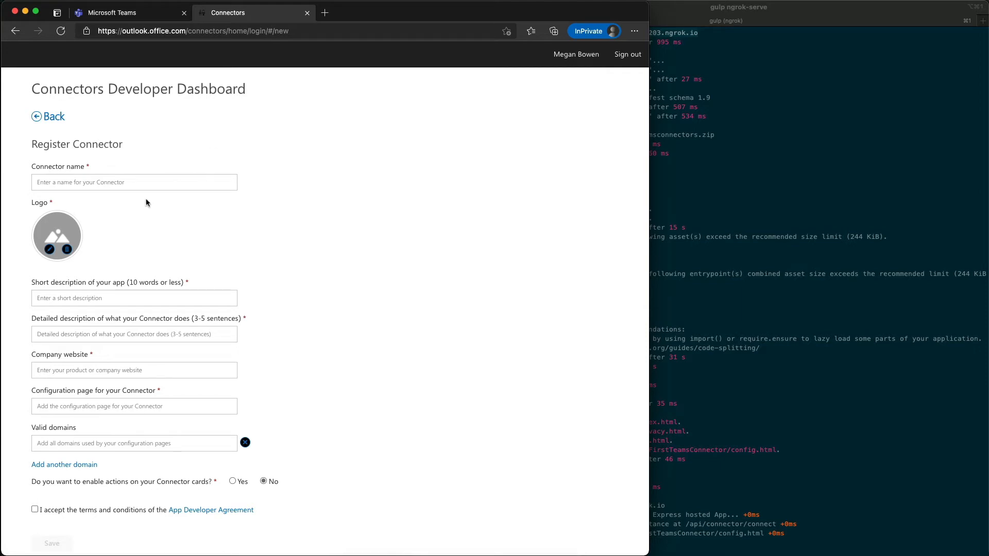
pyautogui.click(134, 182)
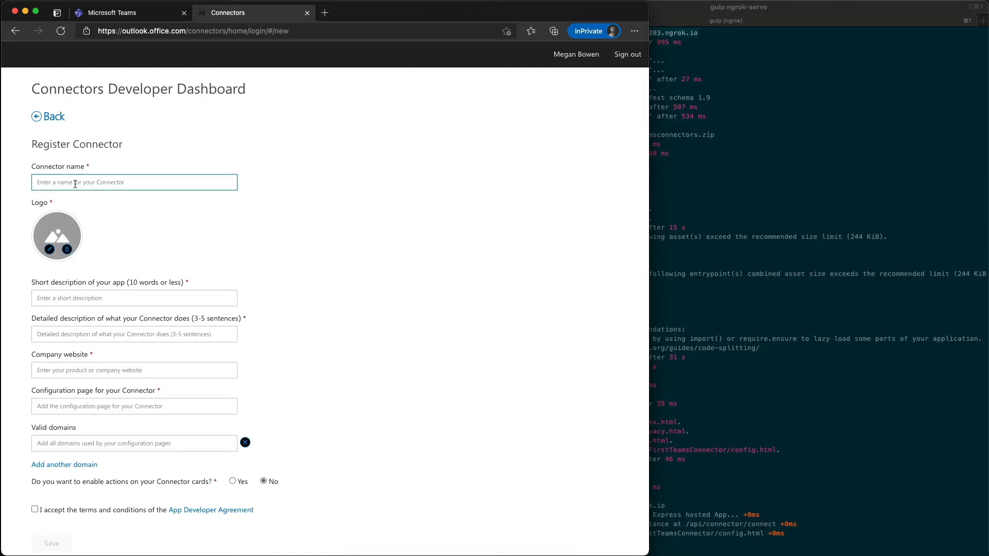
# Step: Name the connector 'My First Teams Connector'
pyautogui.write('My Fir')
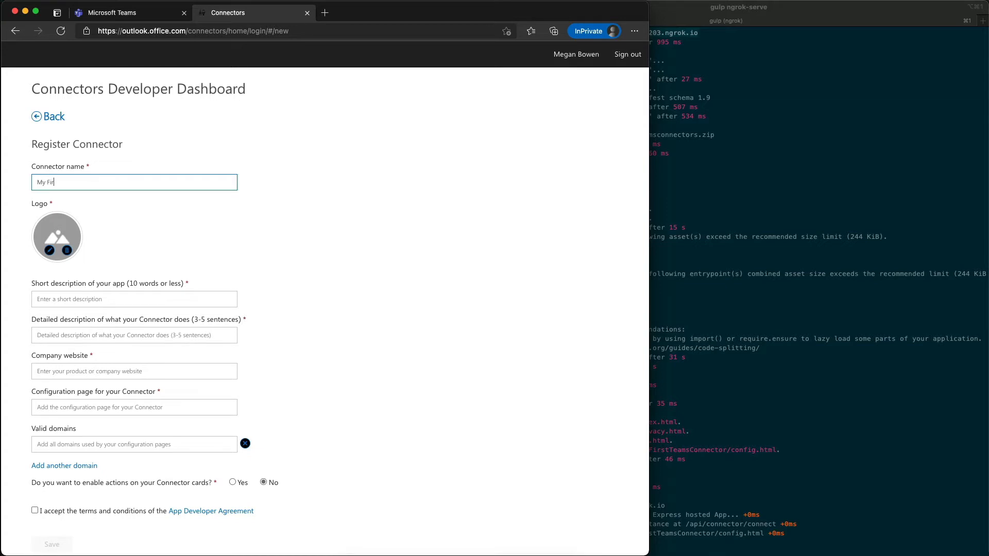
pyautogui.write('rst Connector')
pyautogui.click(134, 335)
pyautogui.write('descr')
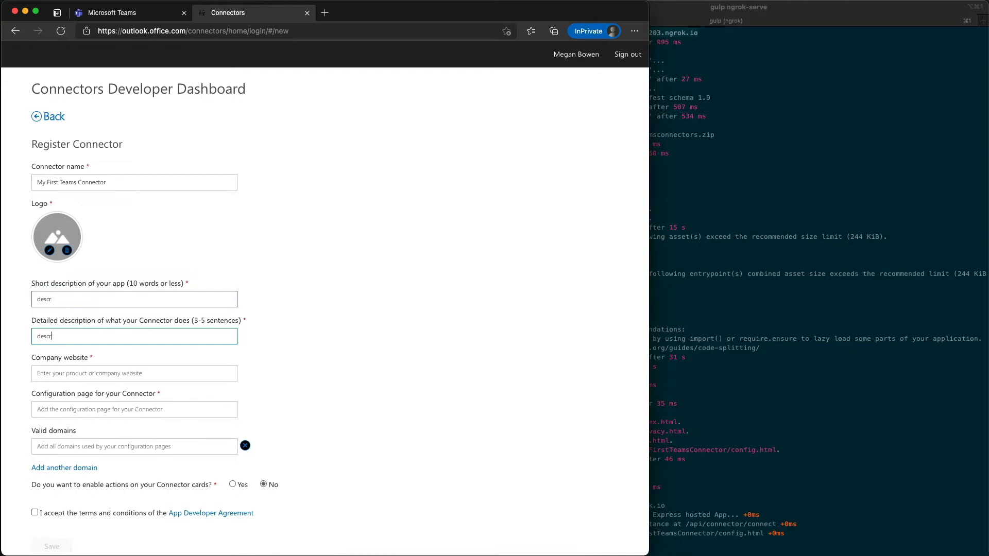
# Step: Enter the ngrok https website, config.html configuration URL and ngrok host as valid domain
pyautogui.click(134, 373)
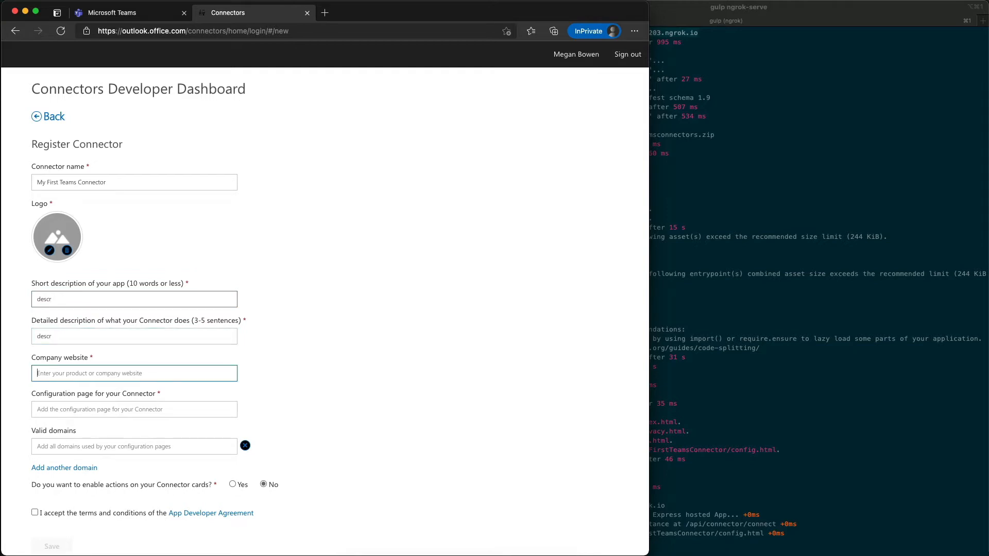
pyautogui.write('https://')
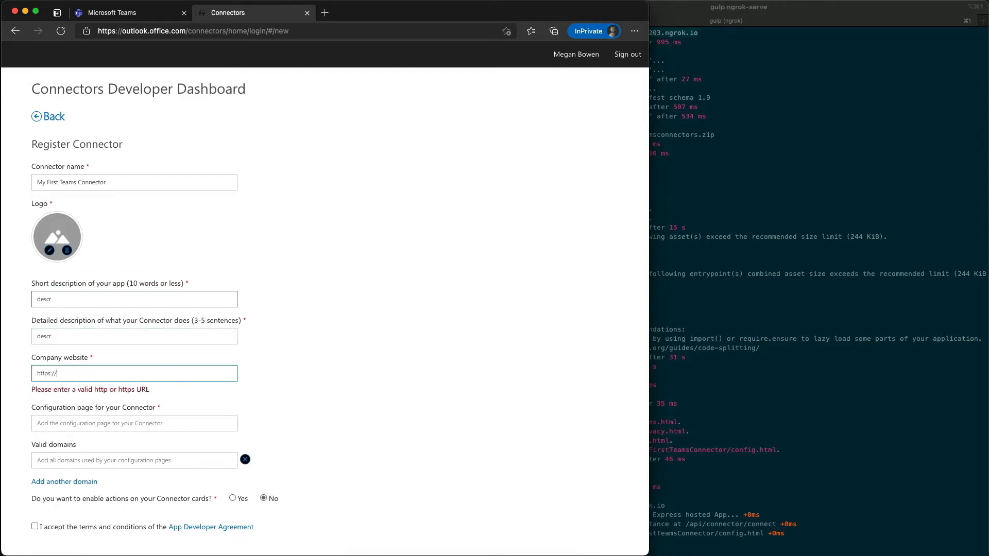
pyautogui.write('https://e05efac49203.ngrok.io')
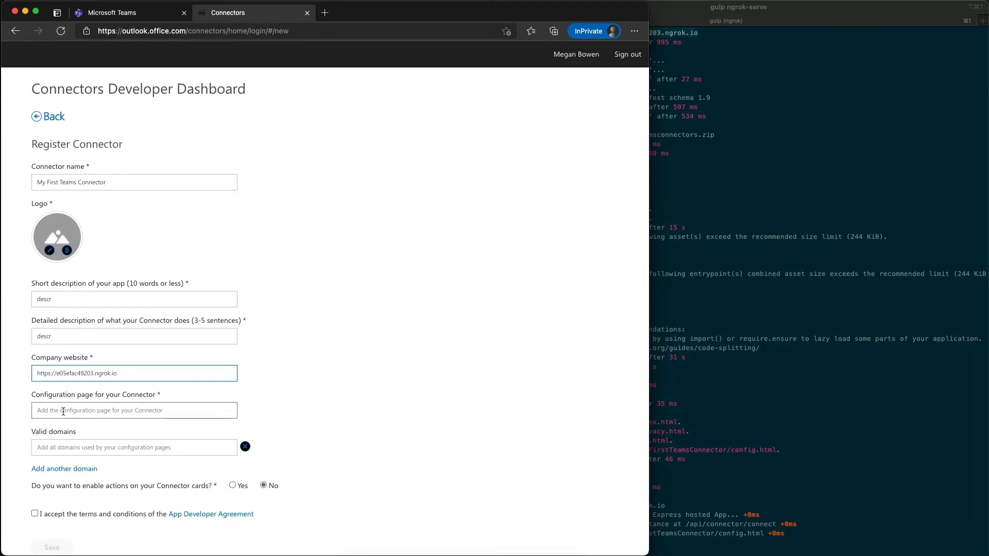
pyautogui.write('http://')
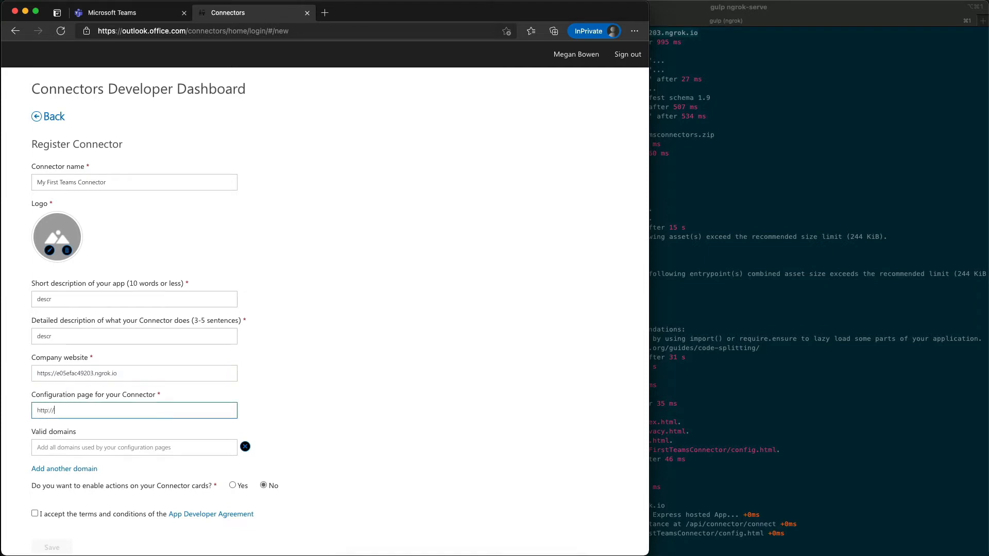
pyautogui.write('https:')
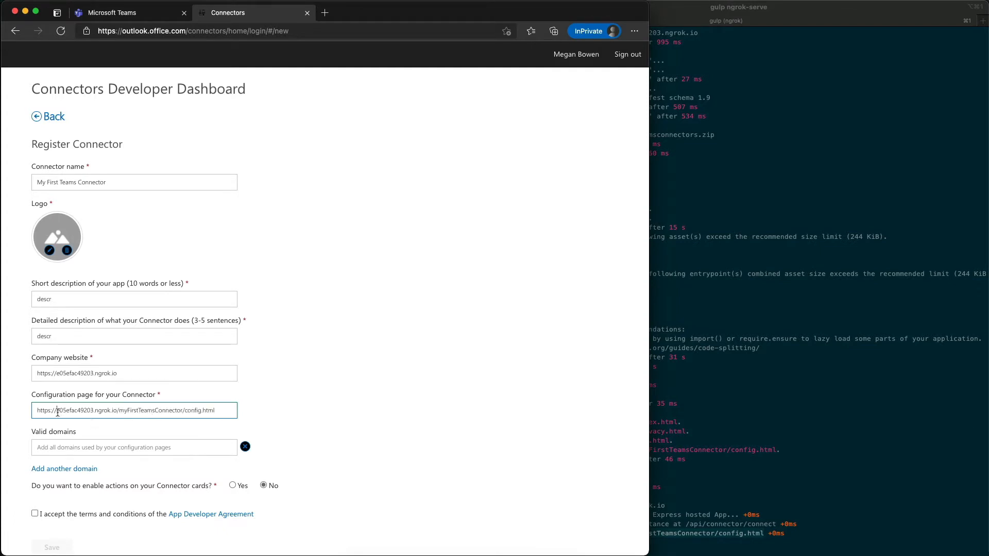
pyautogui.doubleClick(83, 411)
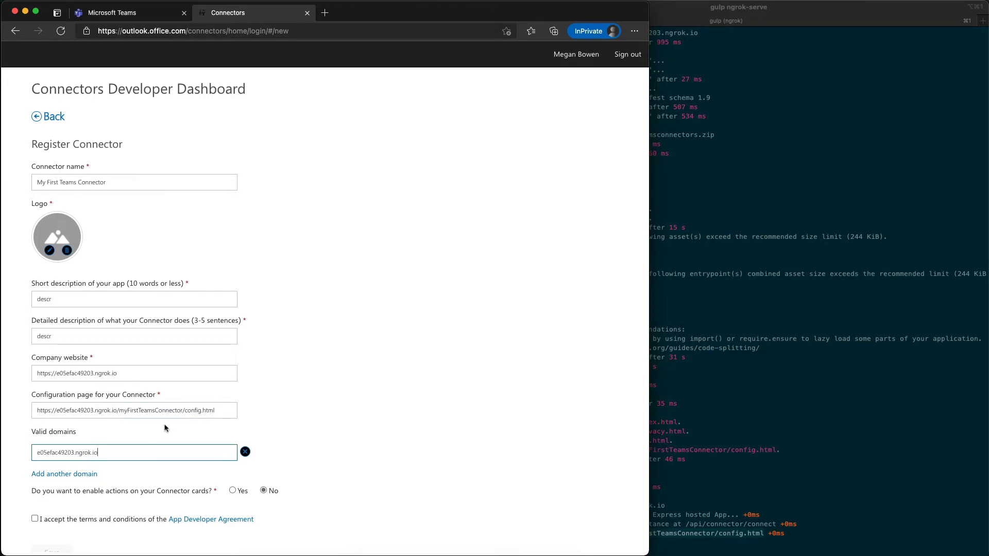
pyautogui.moveTo(261, 419)
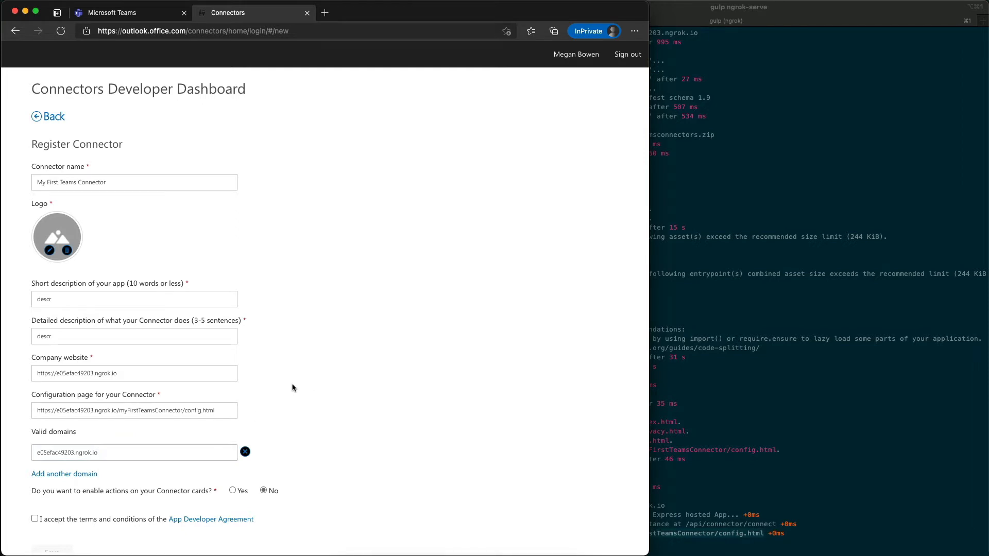
# Step: Accept the App Developer Agreement terms so Save becomes enabled
pyautogui.click(35, 518)
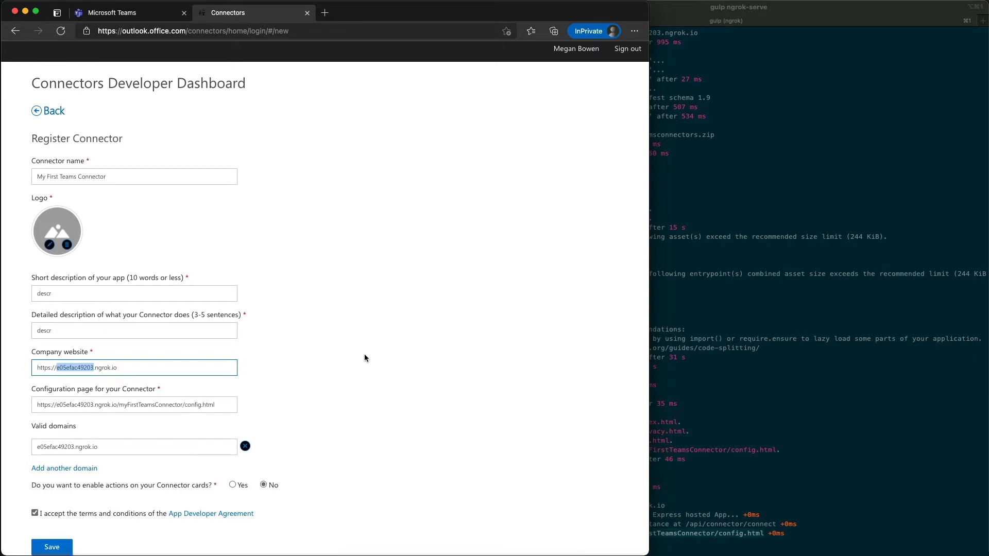
pyautogui.moveTo(306, 387)
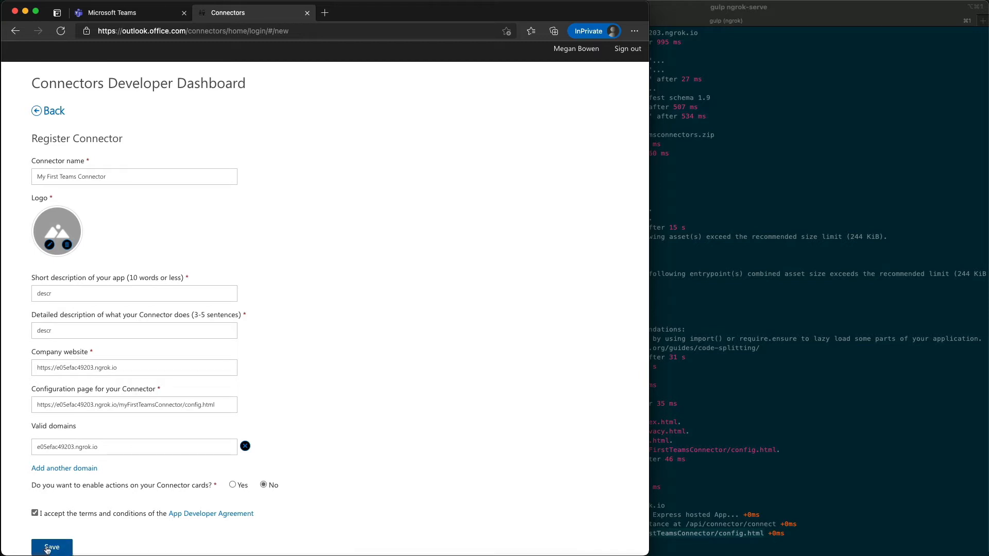
# Step: Save the registration to get a connector ID and download its Teams manifest
pyautogui.click(51, 547)
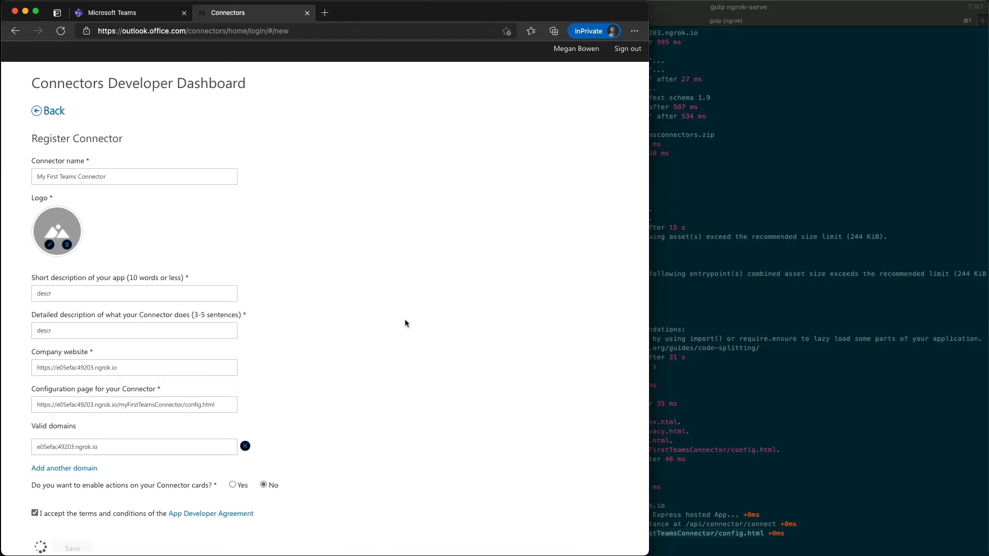
pyautogui.click(72, 547)
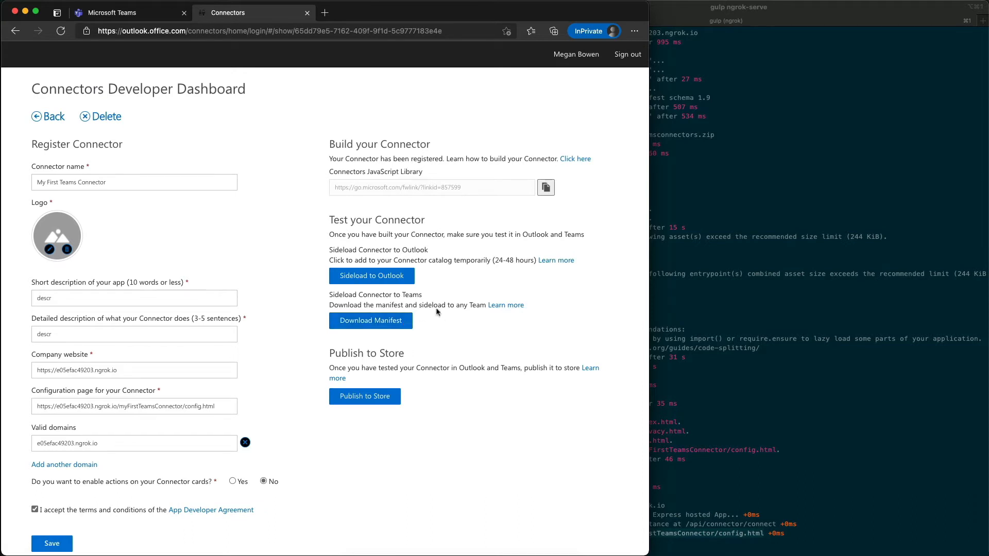
pyautogui.moveTo(369, 320)
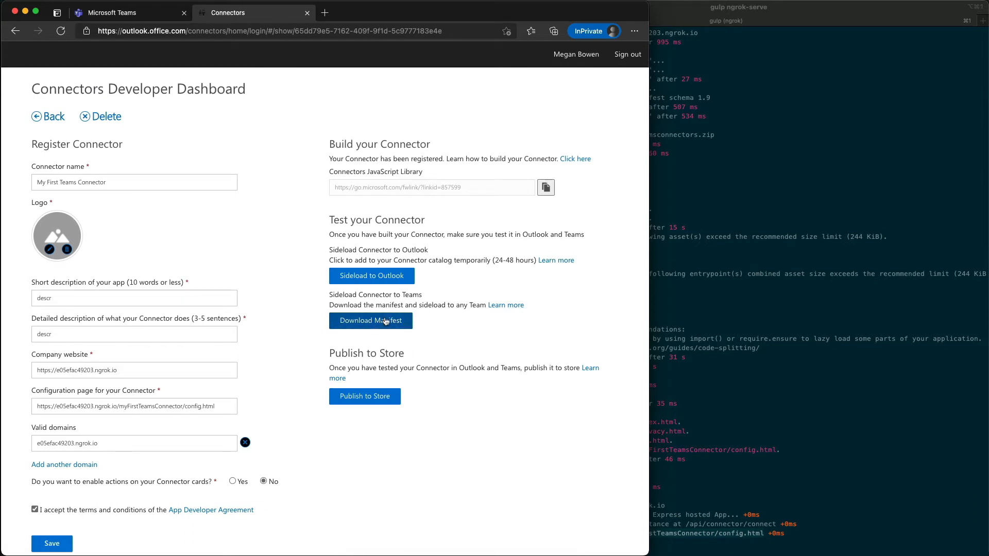
pyautogui.moveTo(426, 319)
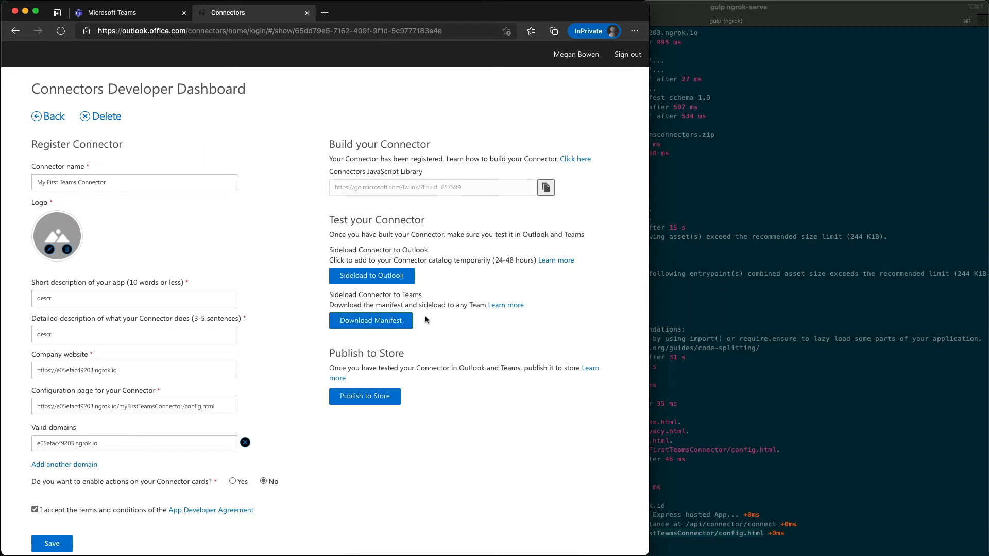
pyautogui.click(296, 31)
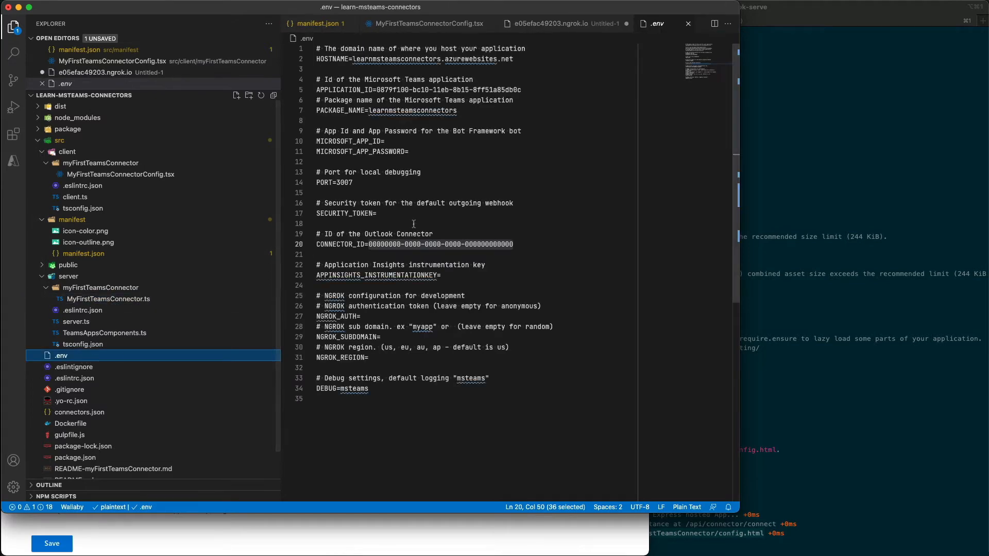
# Step: Replace the zero CONNECTOR_ID in .env with 65dd79e5-7162-409f-9f1d-5c9777183e4e and reveal the package zip
pyautogui.click(413, 244)
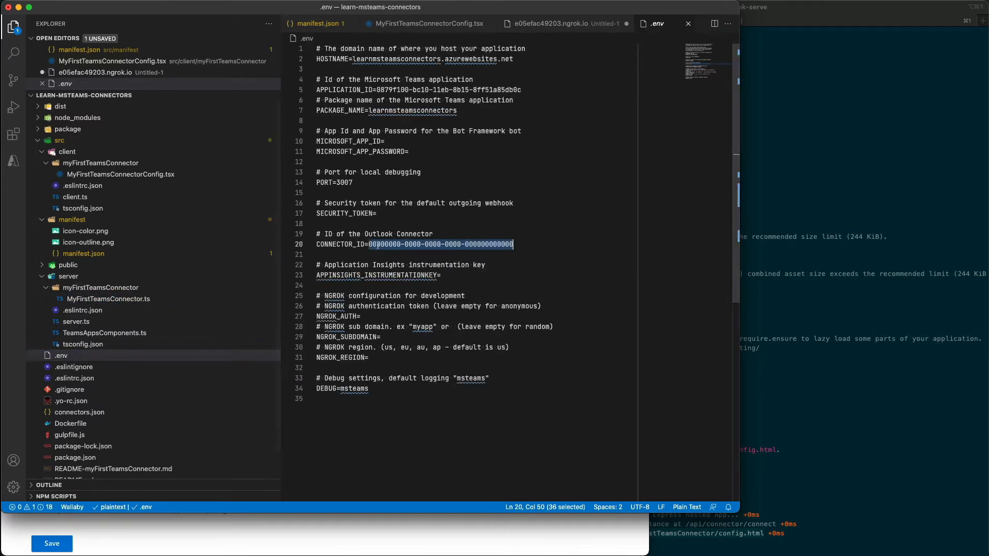
pyautogui.write('65dd79e5-7162-409f-9f1d-5c9777183e4e')
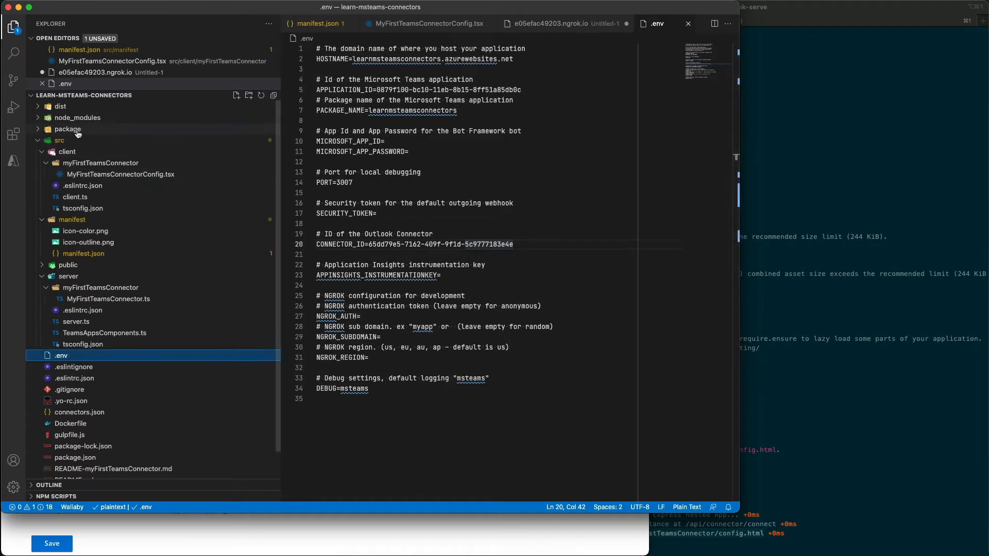
pyautogui.click(67, 128)
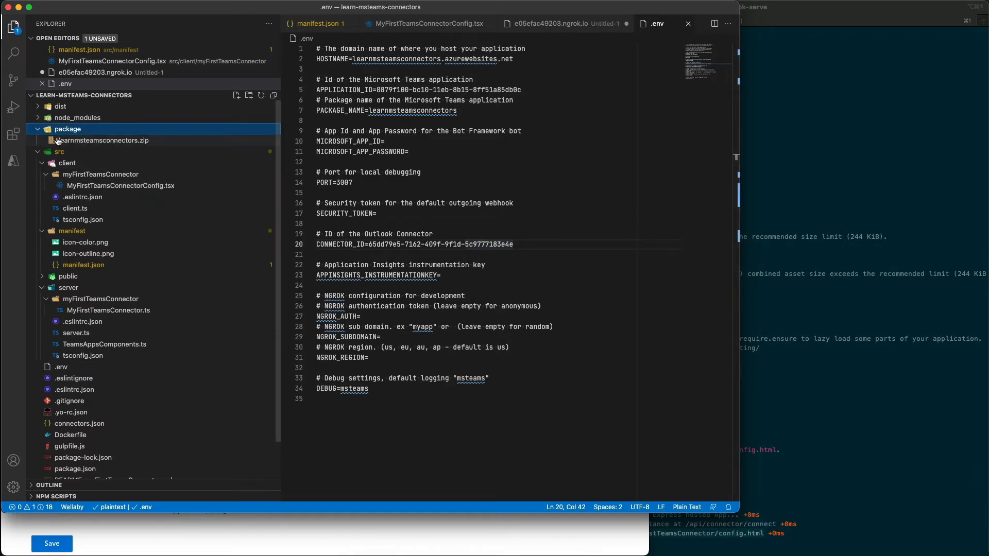
pyautogui.moveTo(94, 149)
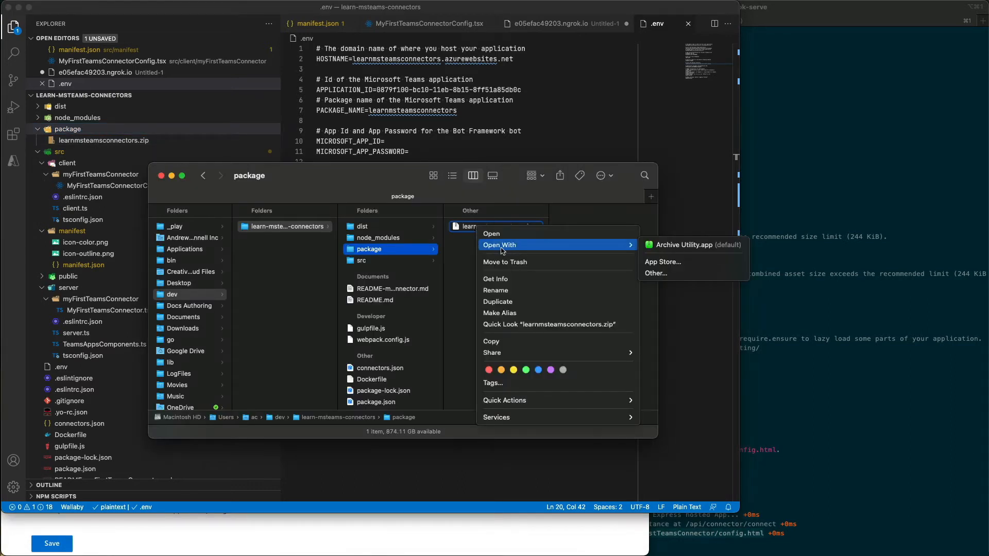
# Step: Expand learnmsteamsconnectors.zip into a folder with manifest.json and icons
pyautogui.click(481, 227)
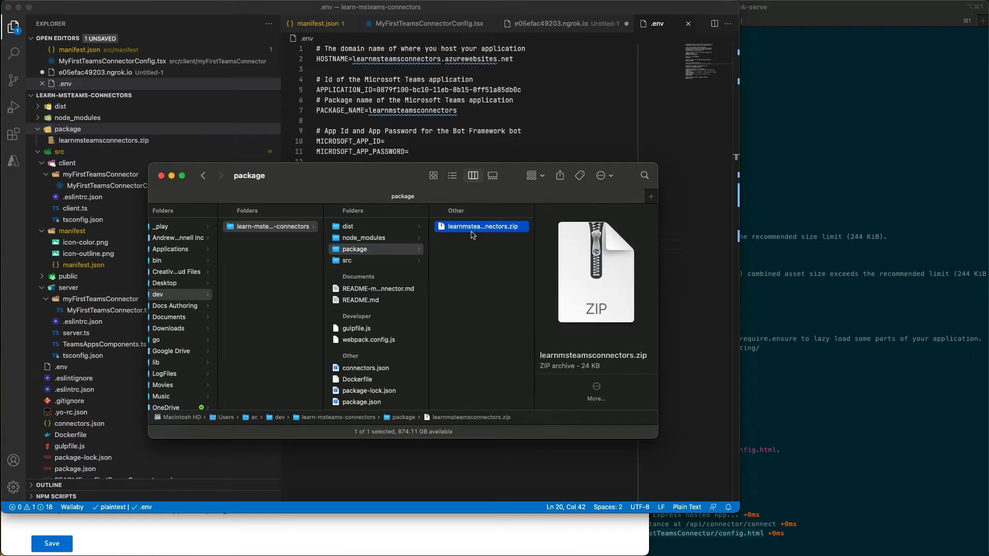
pyautogui.doubleClick(481, 226)
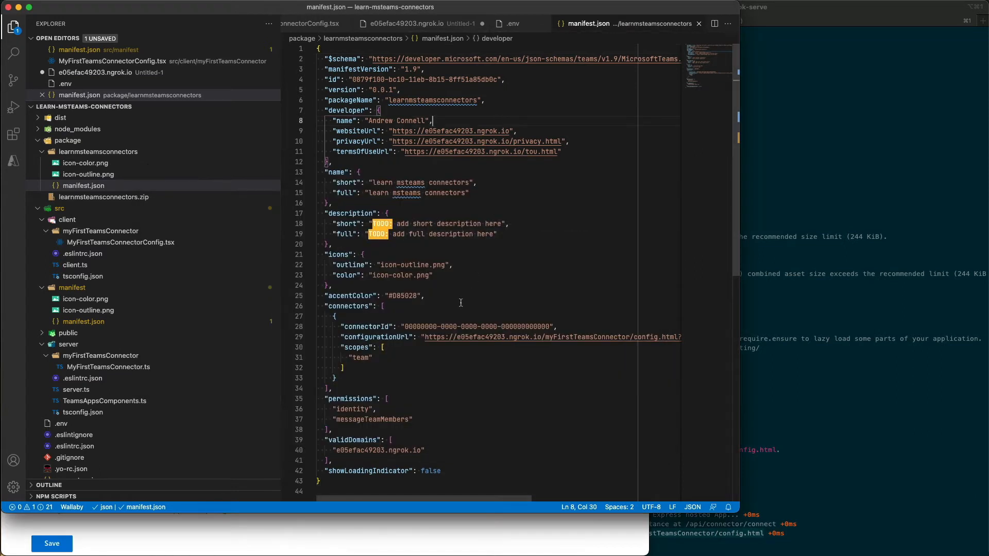
pyautogui.doubleClick(478, 326)
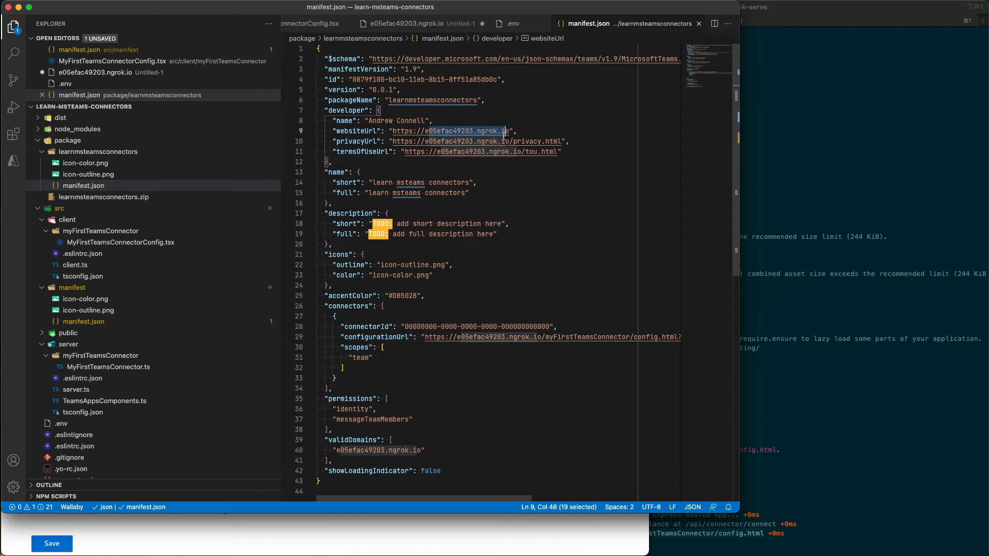
pyautogui.moveTo(503, 18)
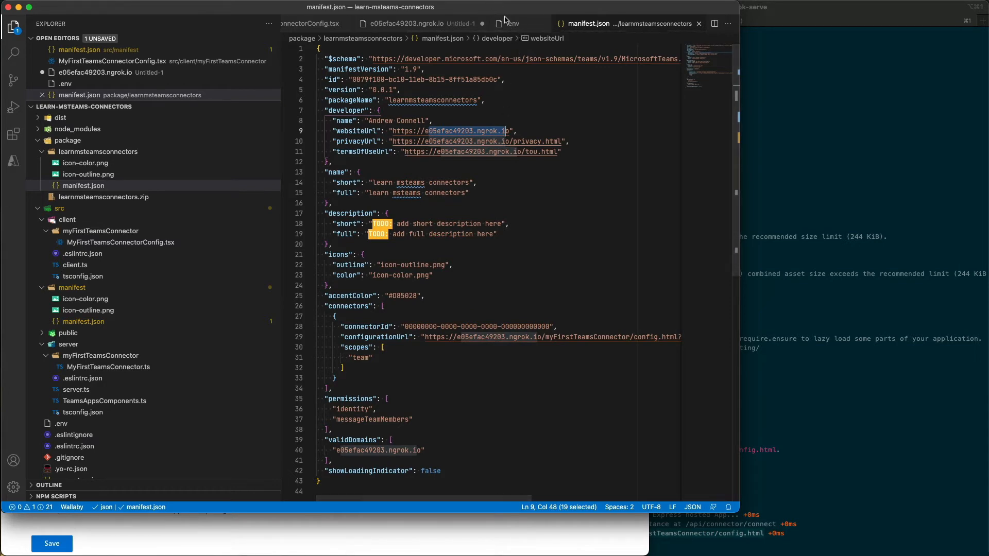
# Step: Set manifest.json connectorId to 65dd79e5-7162-409f-9f1d-5c9777183e4e
pyautogui.click(509, 24)
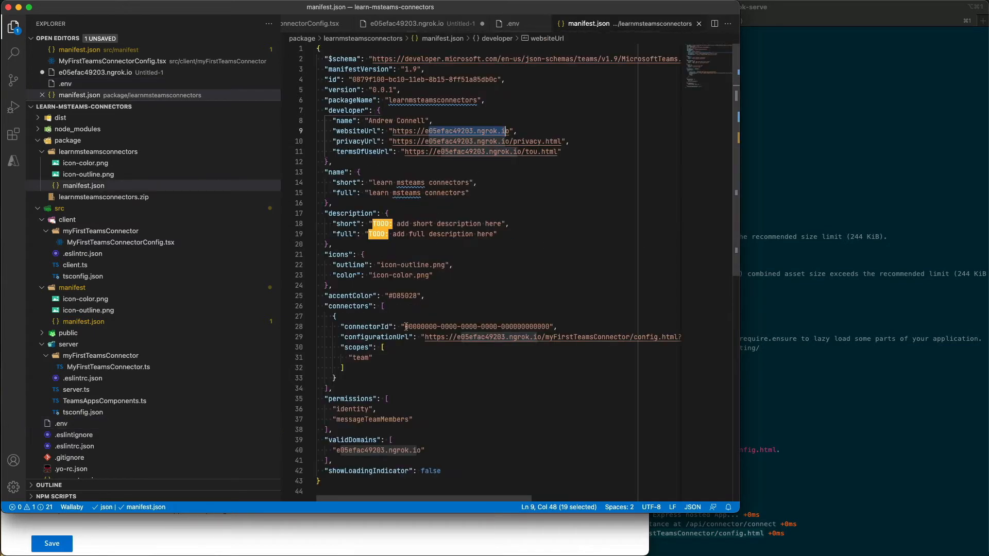
pyautogui.write('00",')
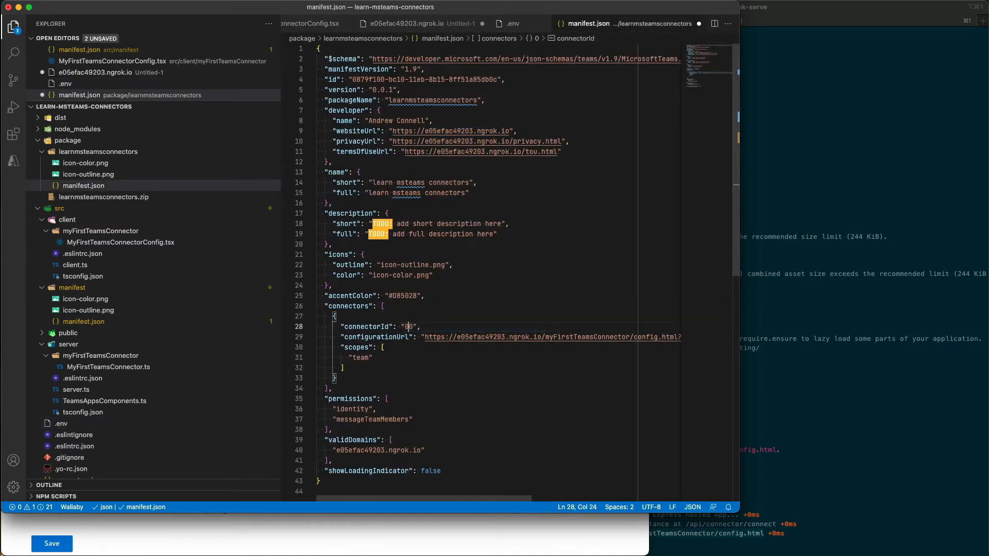
pyautogui.write('65dd79e5-7162-409f-9f1d-5c9777183e4e')
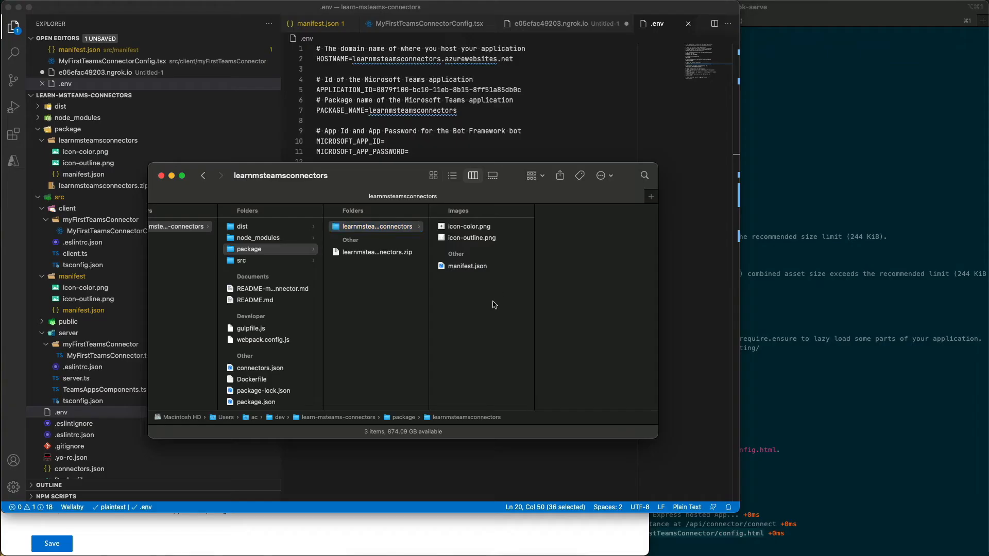
# Step: Compress the two icons and manifest.json into a new zip package
pyautogui.rightClick(469, 252)
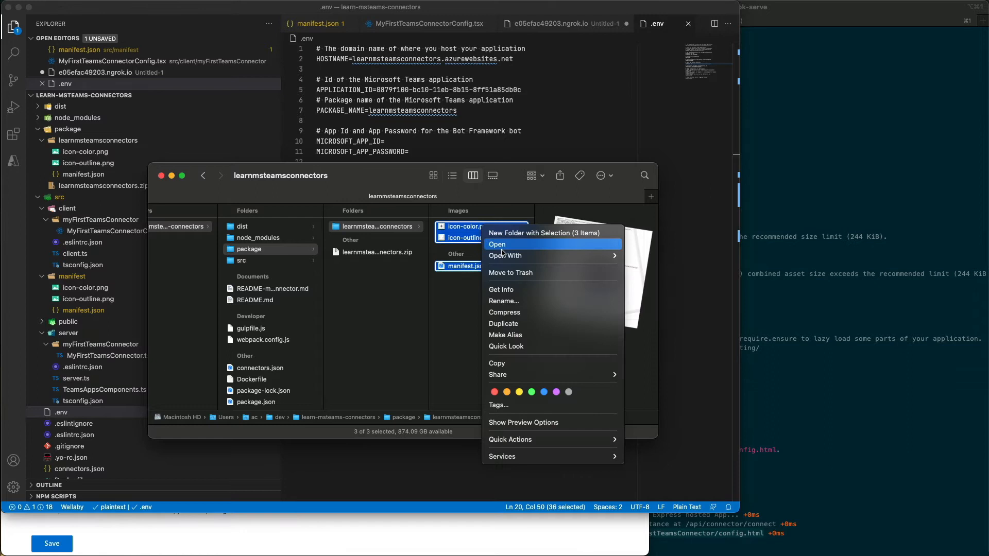
pyautogui.moveTo(512, 326)
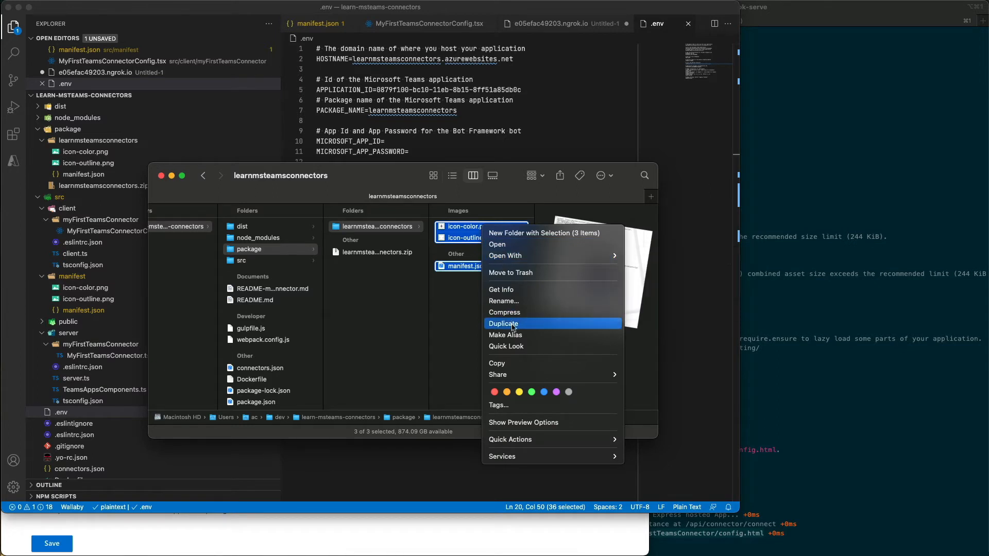
pyautogui.click(504, 312)
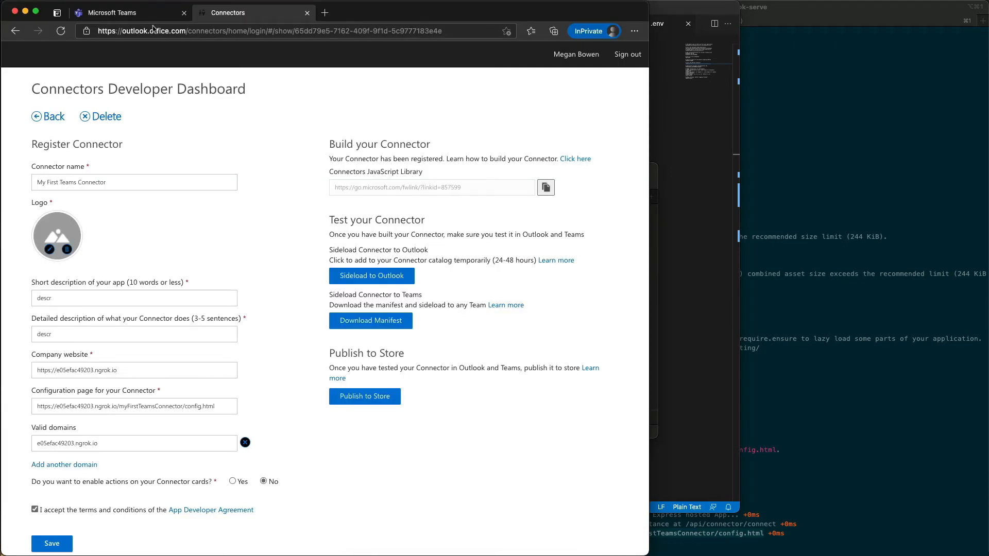
# Step: Create a standard channel named Connector Test under Test Team 285
pyautogui.click(130, 12)
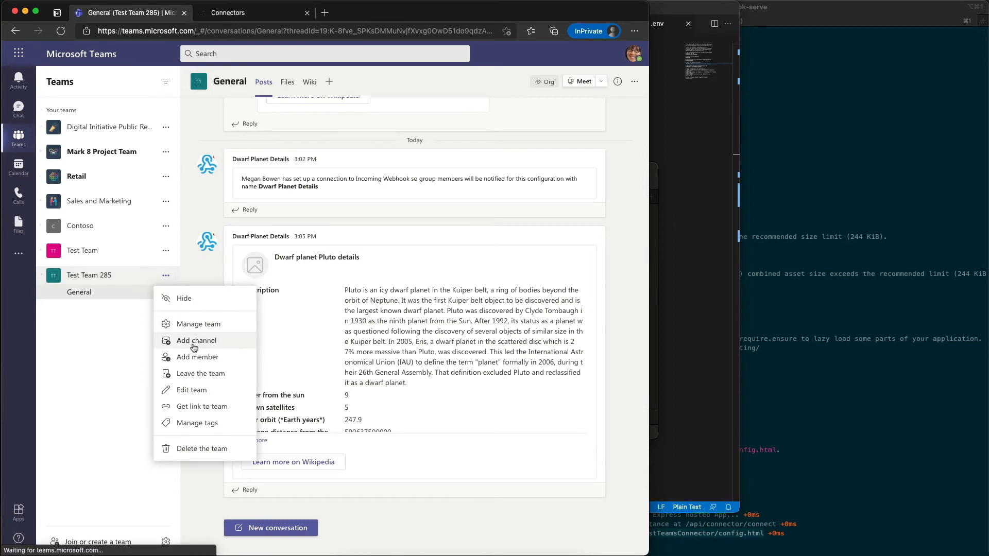
pyautogui.click(196, 340)
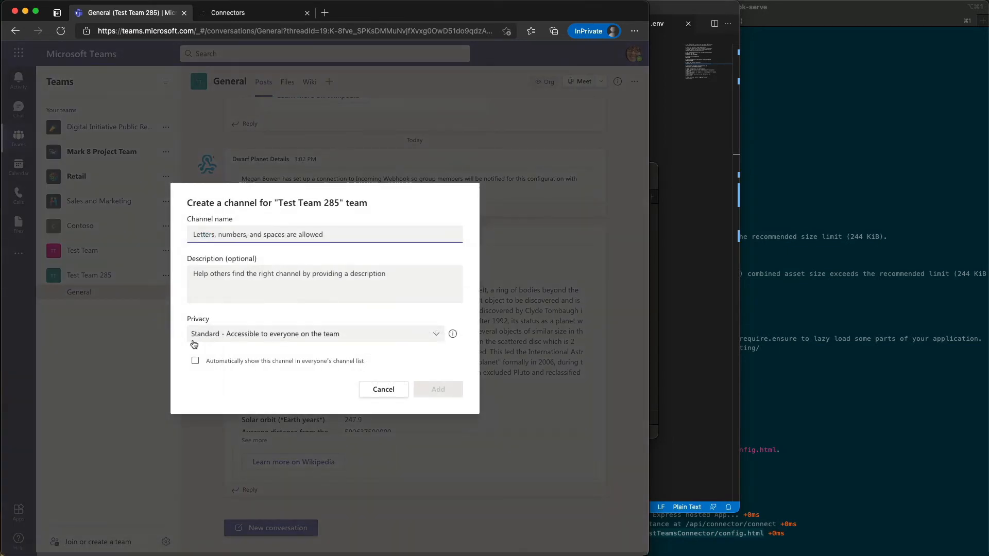
pyautogui.write('Connector Test')
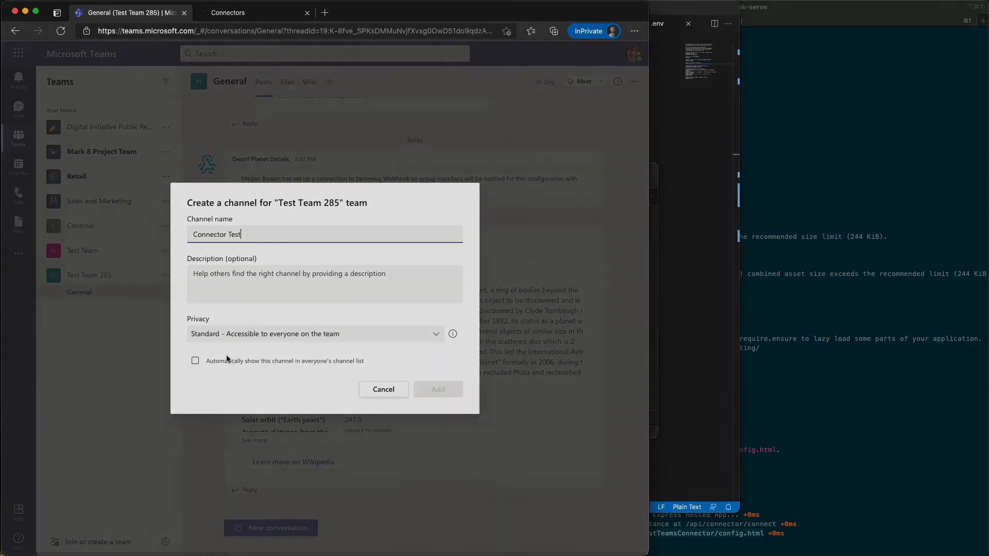
pyautogui.click(438, 389)
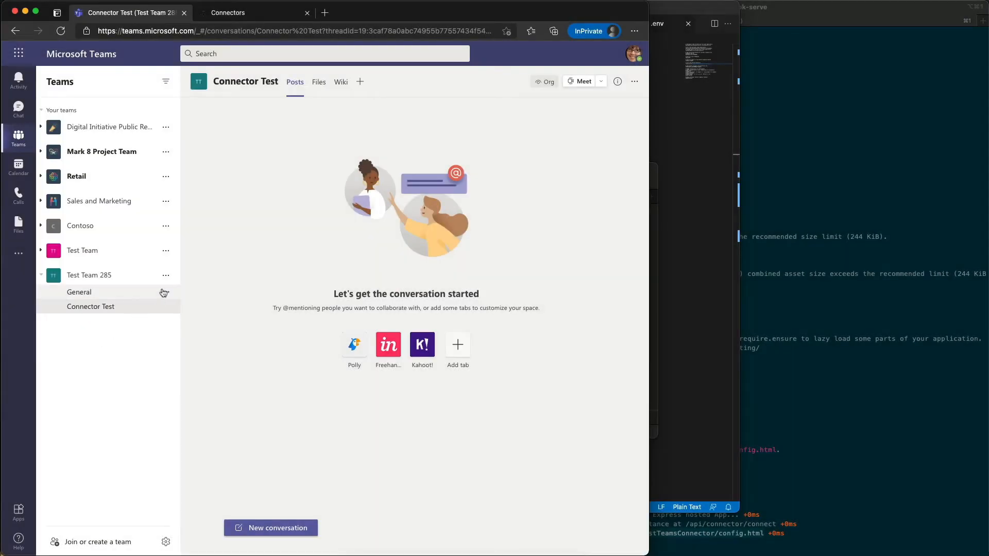
# Step: Upload package/learnmsteamsconnectors.zip as a custom app via Manage team > Apps
pyautogui.click(166, 275)
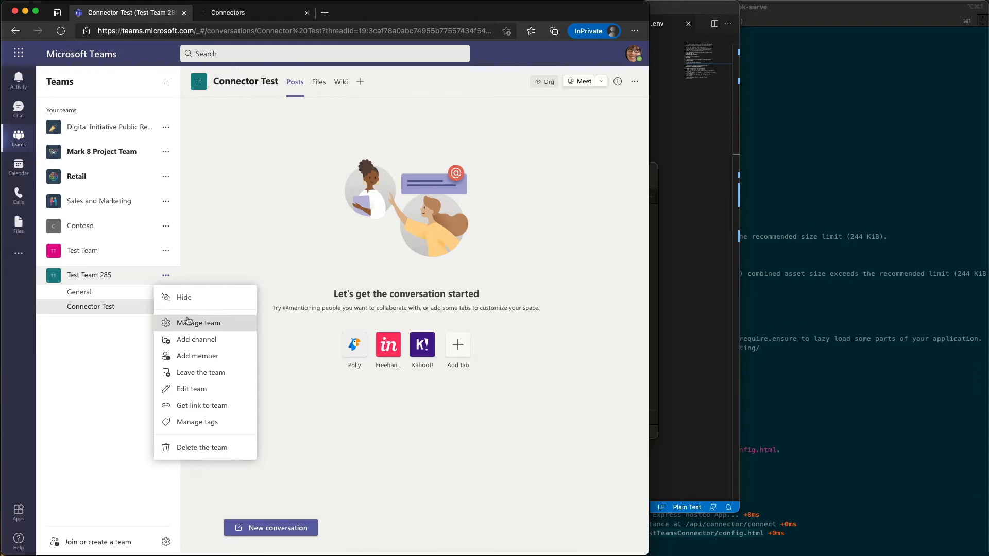
pyautogui.click(199, 323)
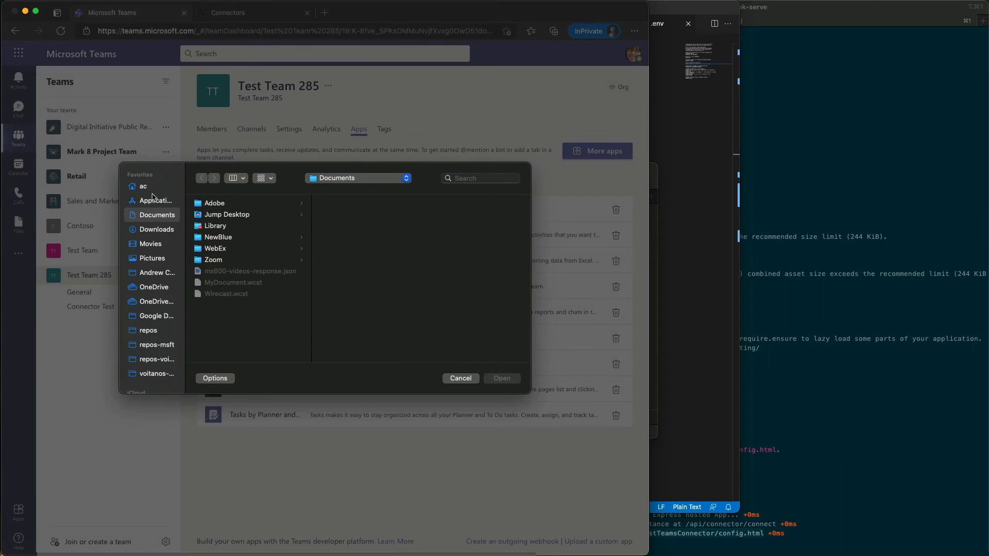
pyautogui.click(210, 271)
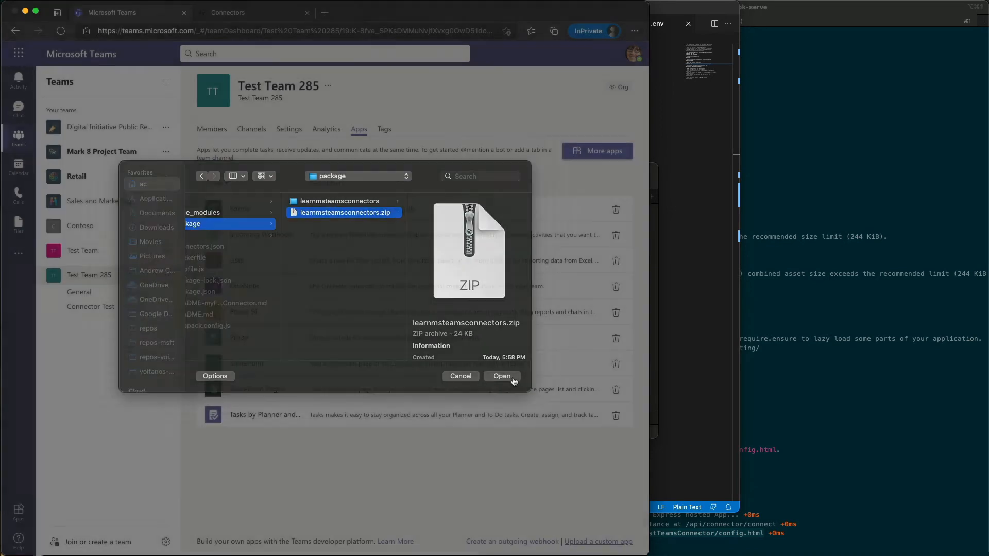
pyautogui.click(502, 376)
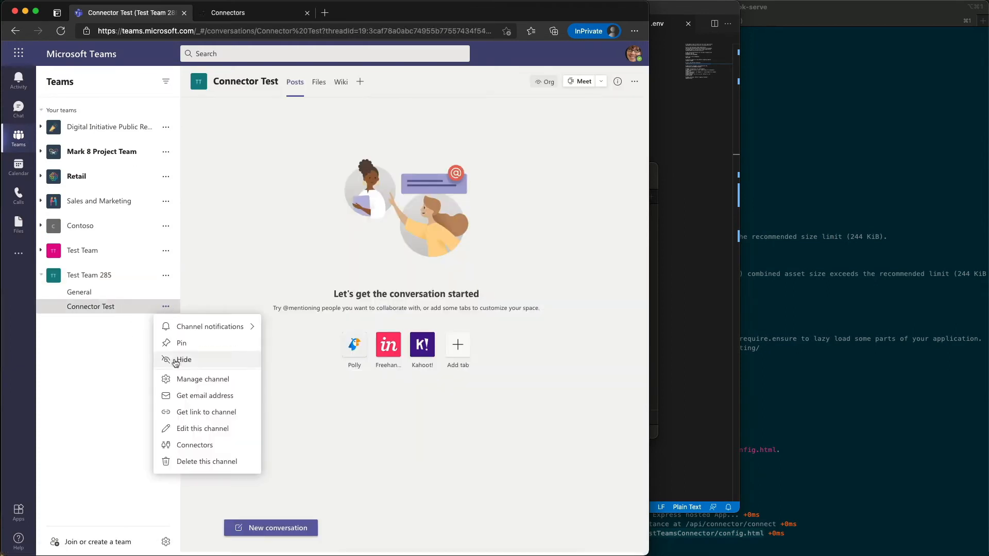
# Step: Find the sideloaded My First Teams Connector in the channel's connectors list and configure it
pyautogui.click(195, 445)
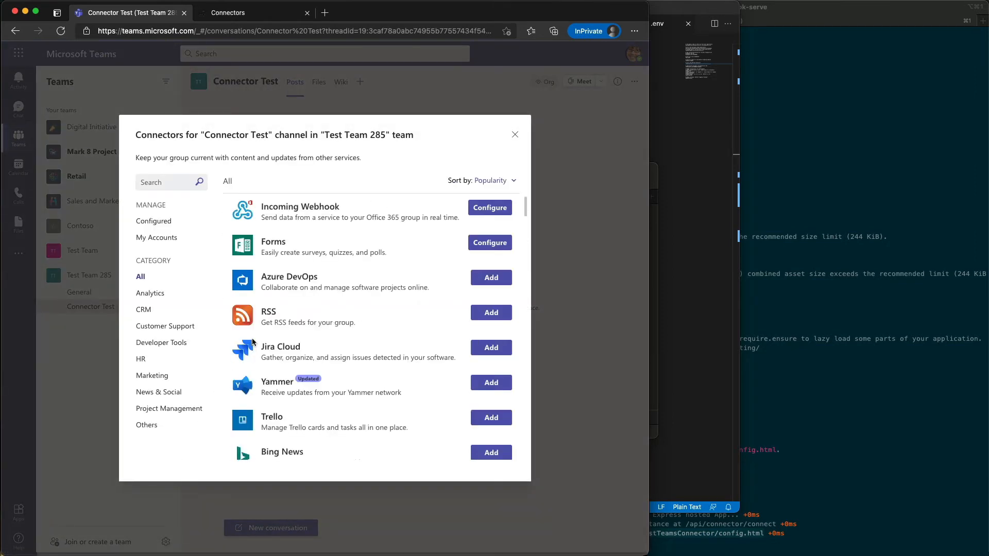
pyautogui.click(164, 183)
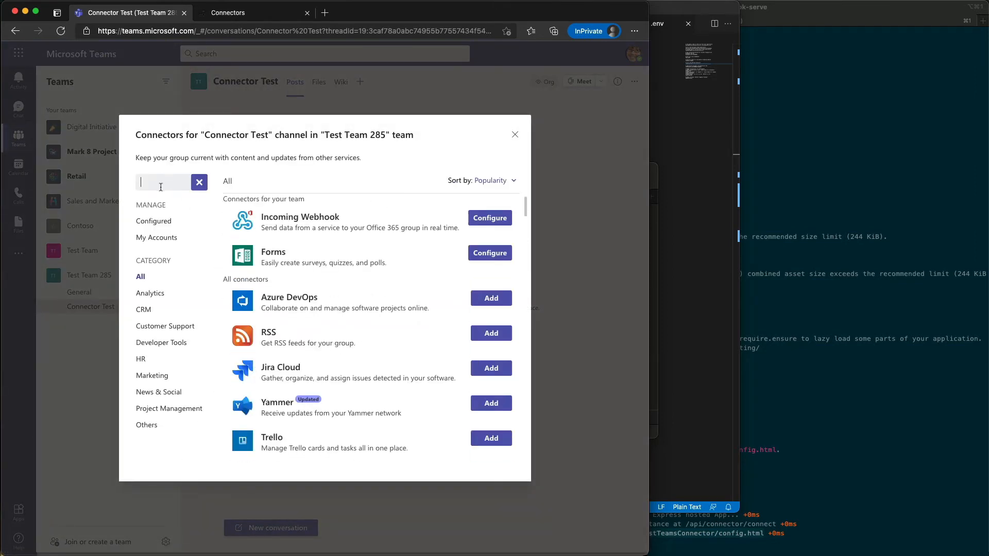
pyautogui.write('side')
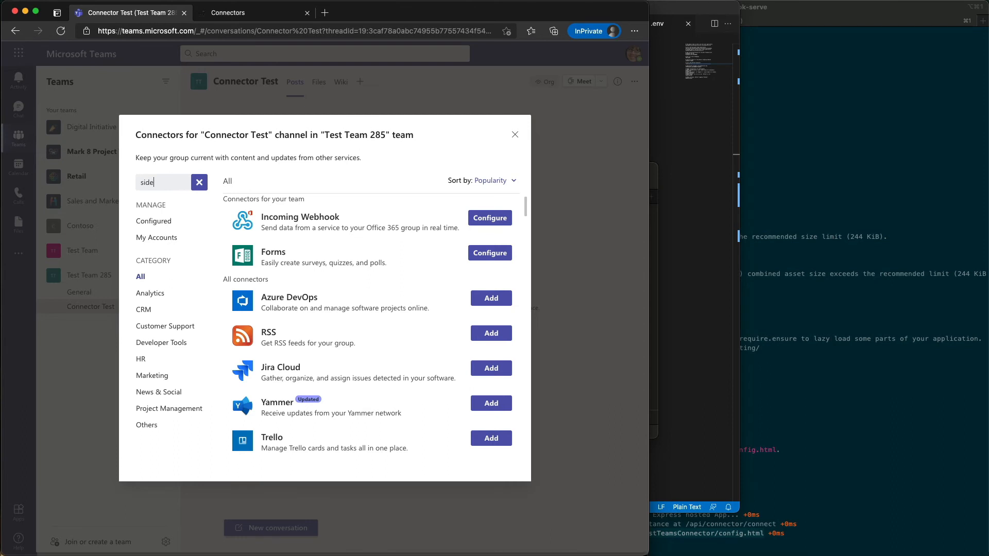
pyautogui.write('side')
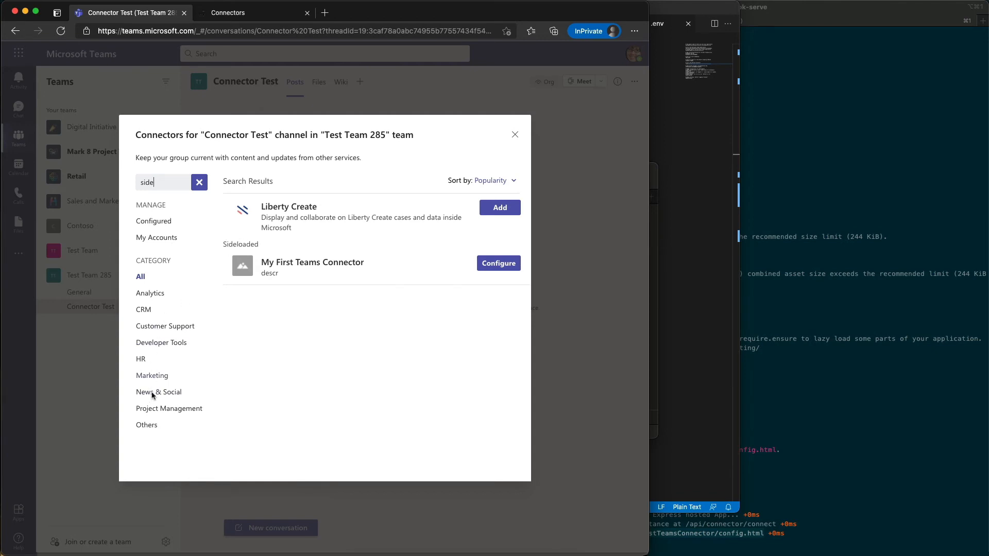
pyautogui.moveTo(487, 284)
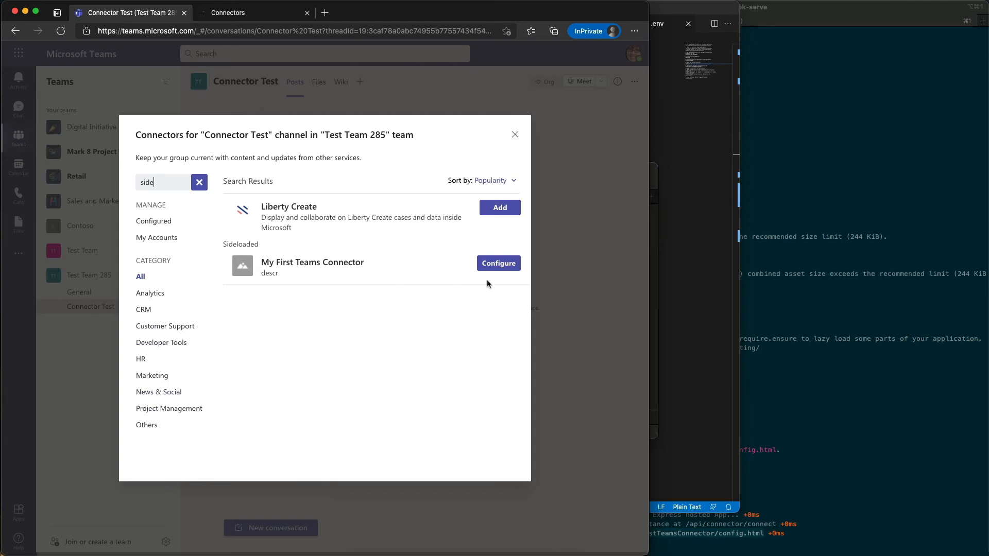
pyautogui.click(498, 263)
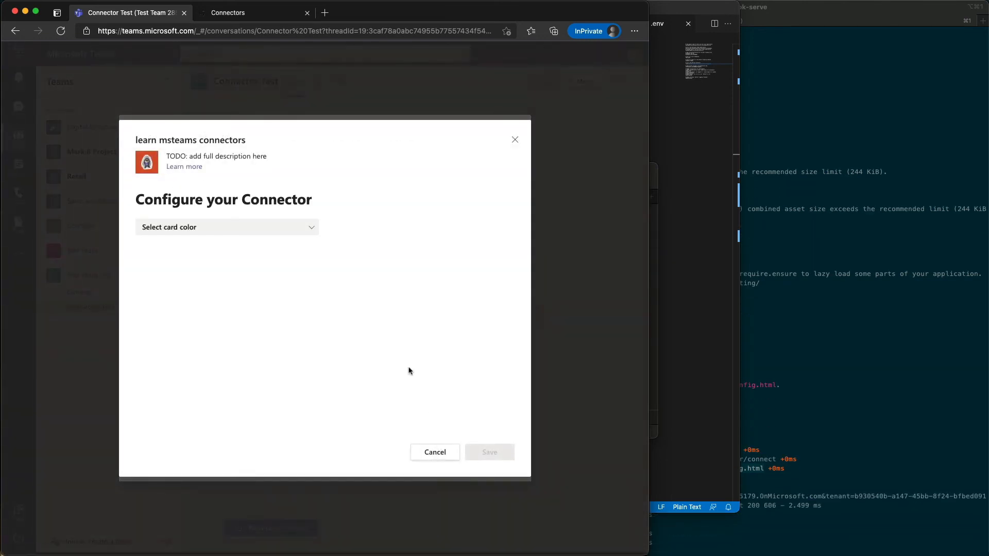
pyautogui.moveTo(338, 274)
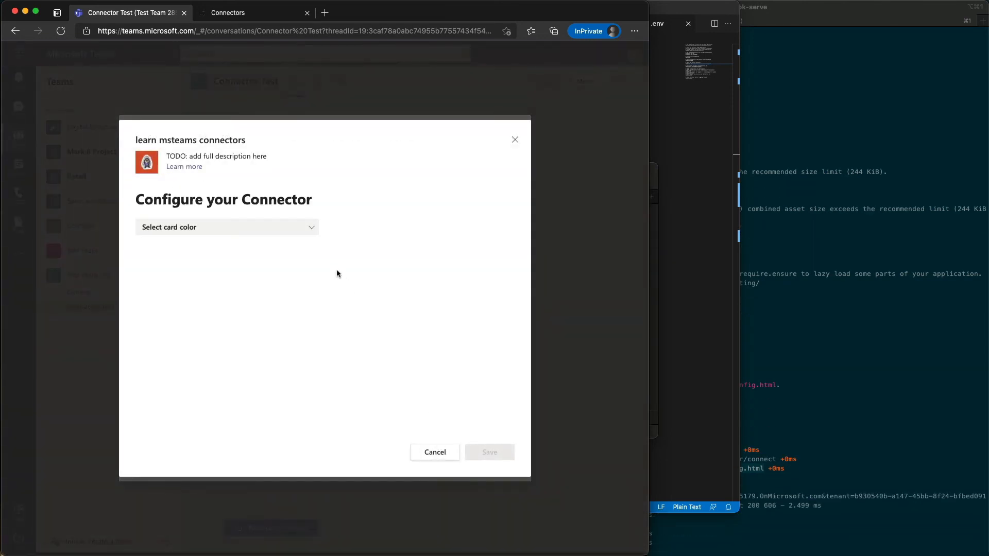
# Step: Choose a setting value, save the configuration and close the Connectors dialog
pyautogui.click(226, 226)
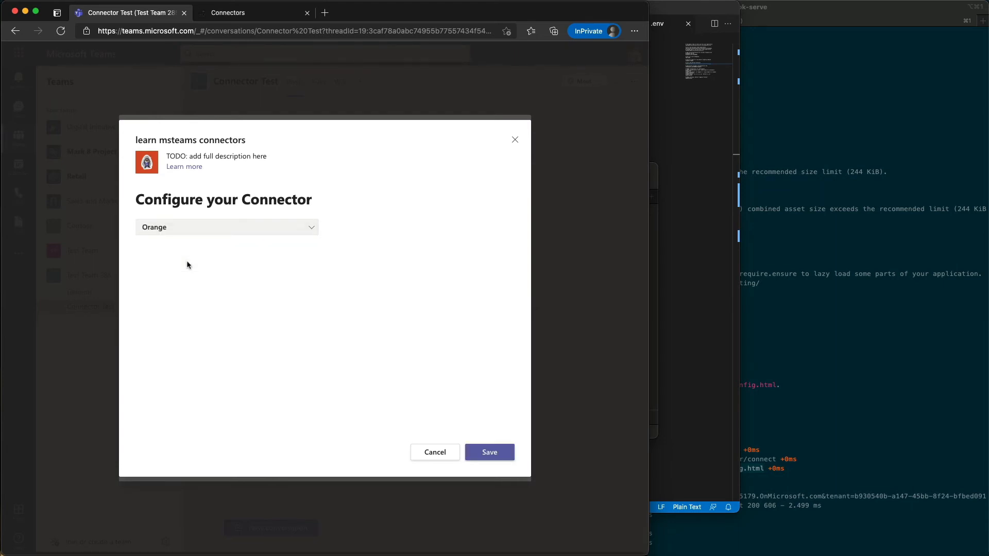
pyautogui.click(489, 452)
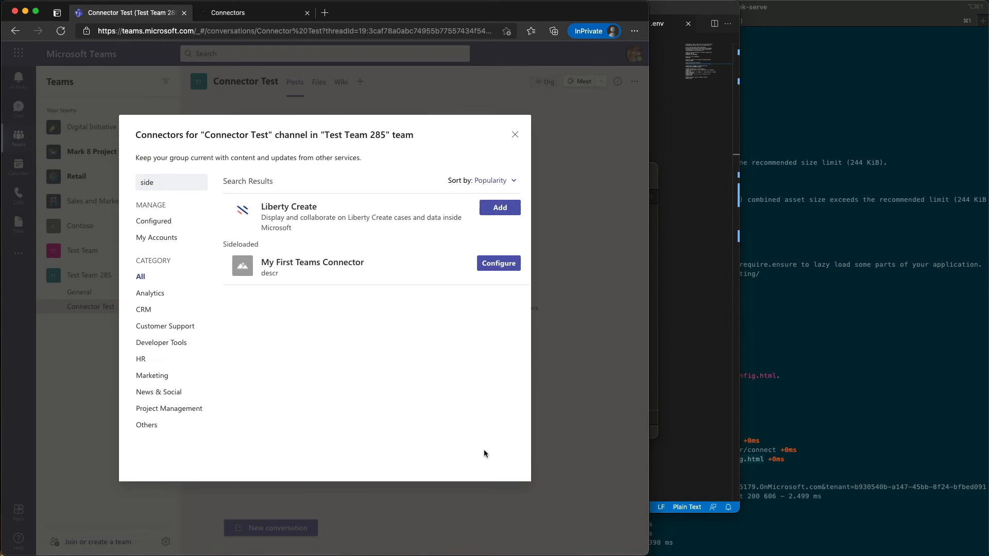
pyautogui.moveTo(527, 179)
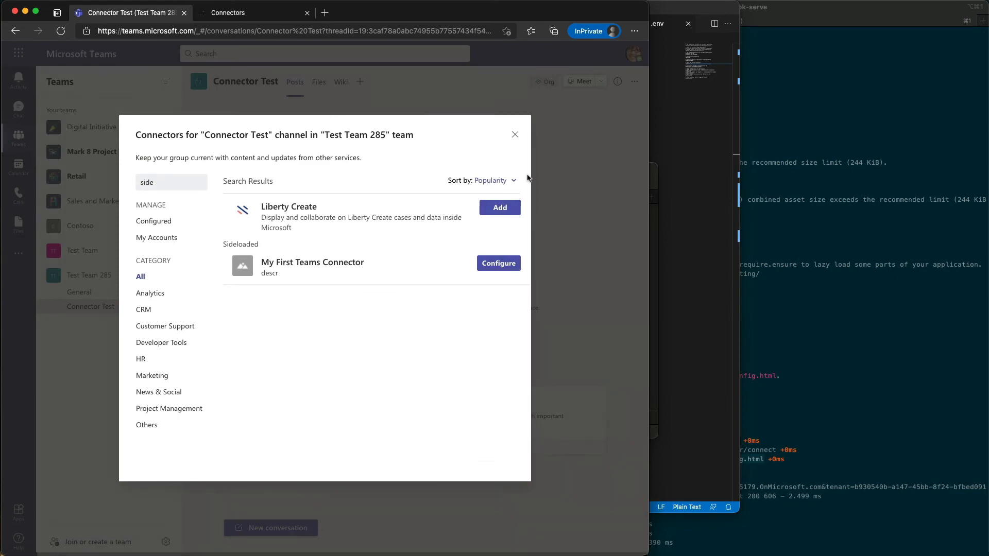
pyautogui.click(515, 134)
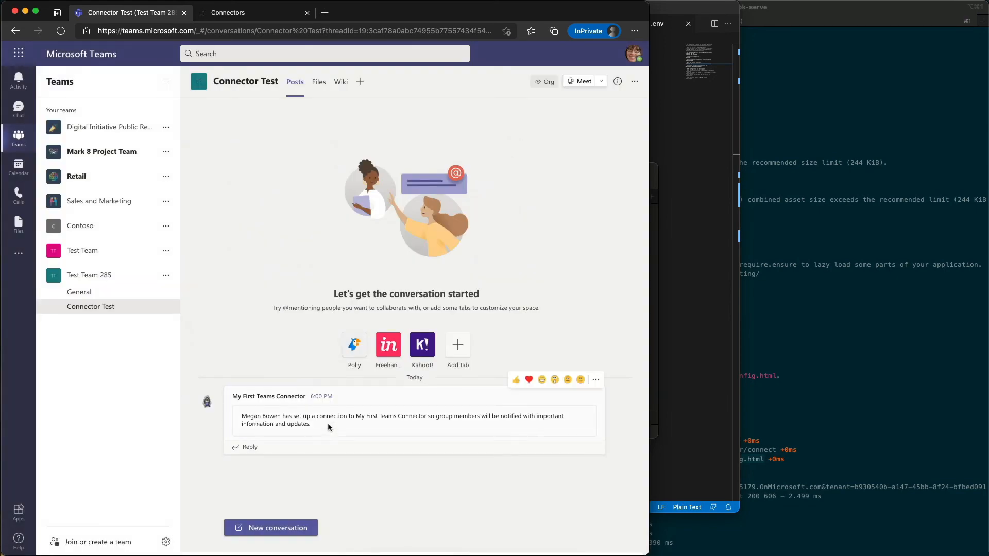
pyautogui.moveTo(71, 419)
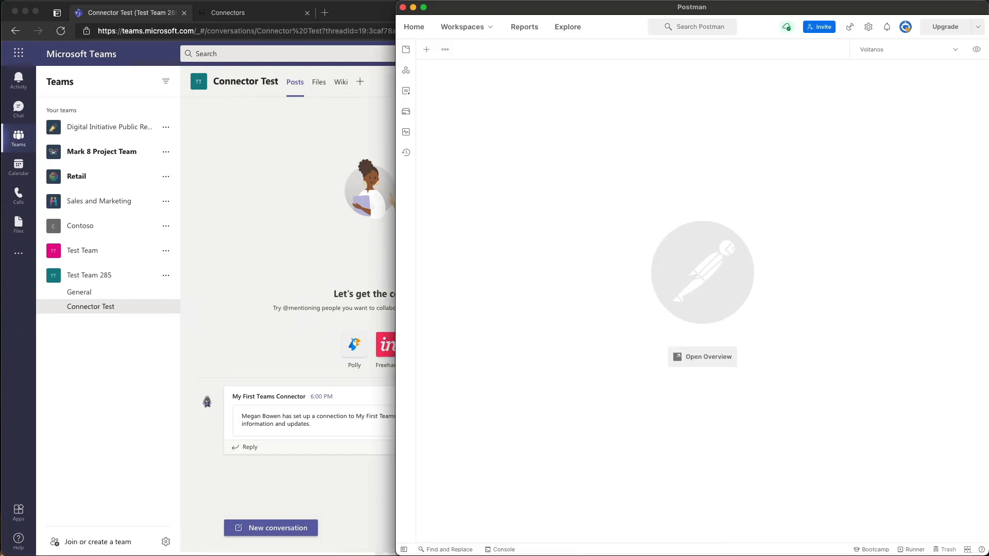
pyautogui.click(426, 49)
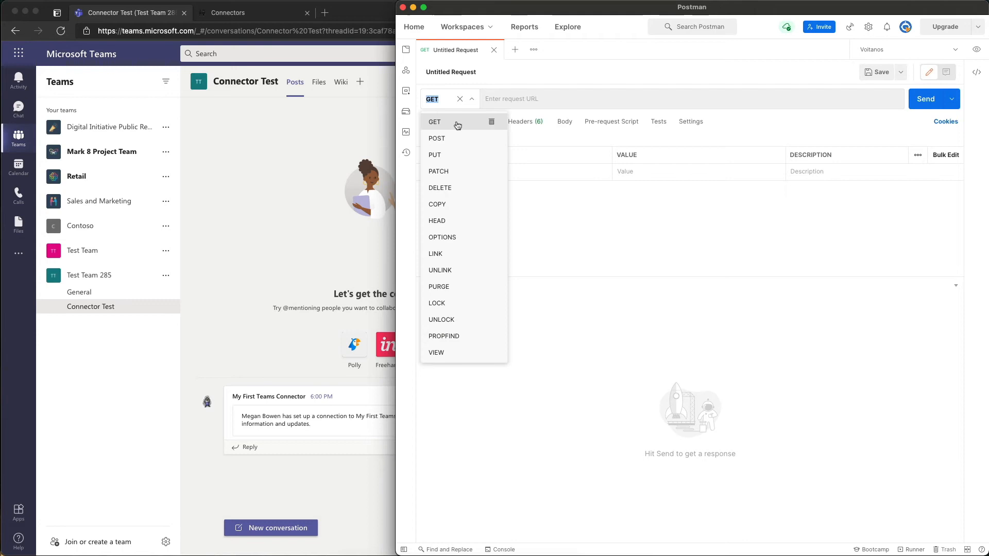
pyautogui.click(436, 138)
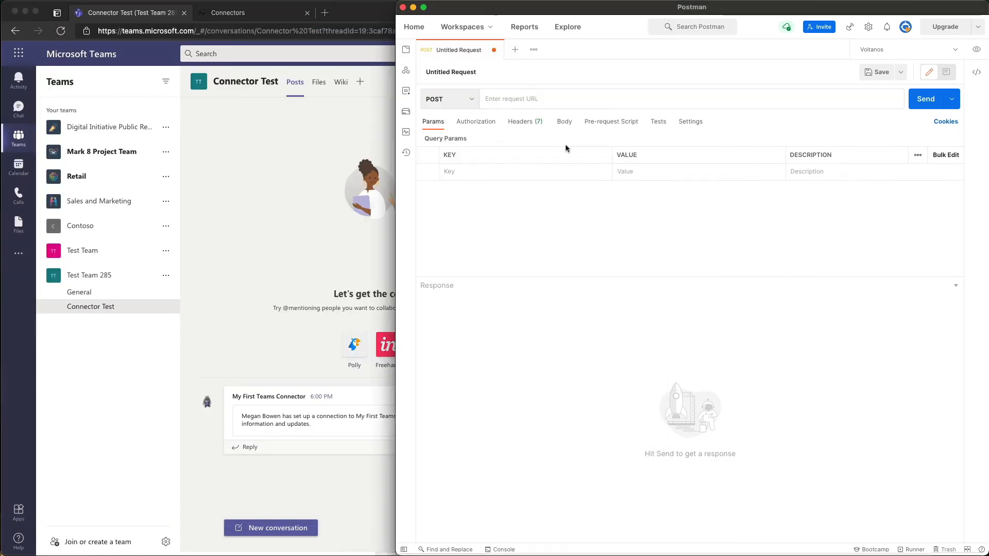
pyautogui.write('hte05efac49203.ngrok.io/')
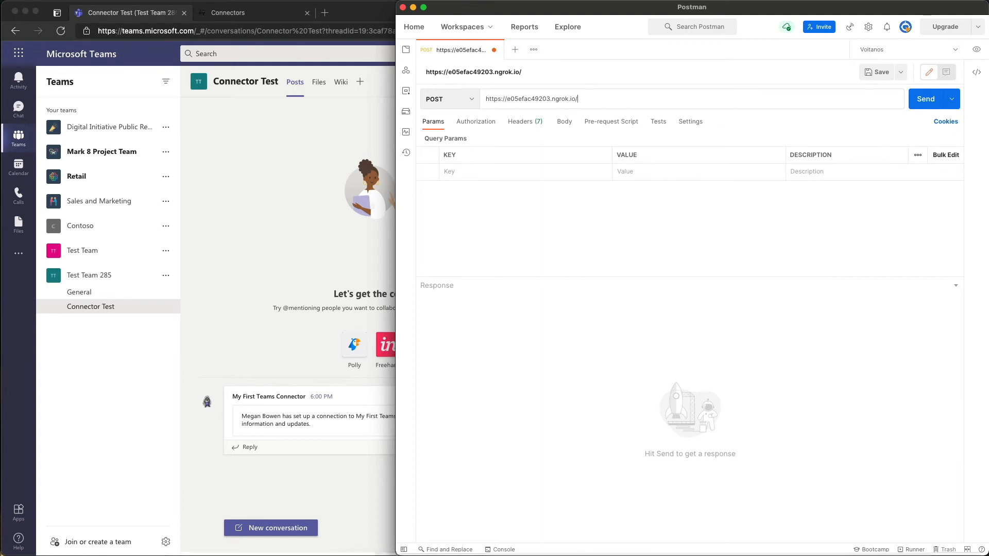
pyautogui.write('api/')
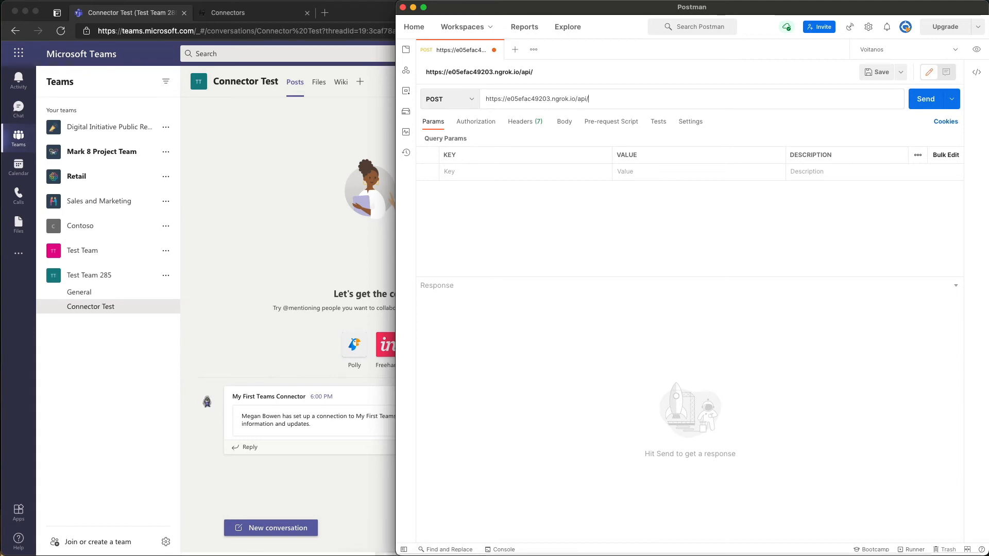
pyautogui.write('connector')
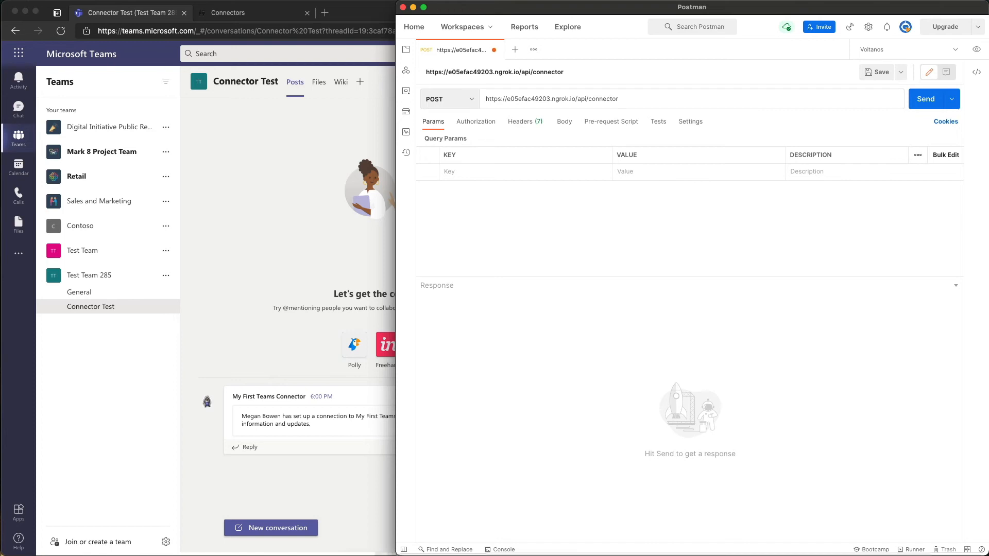
pyautogui.write('/ping')
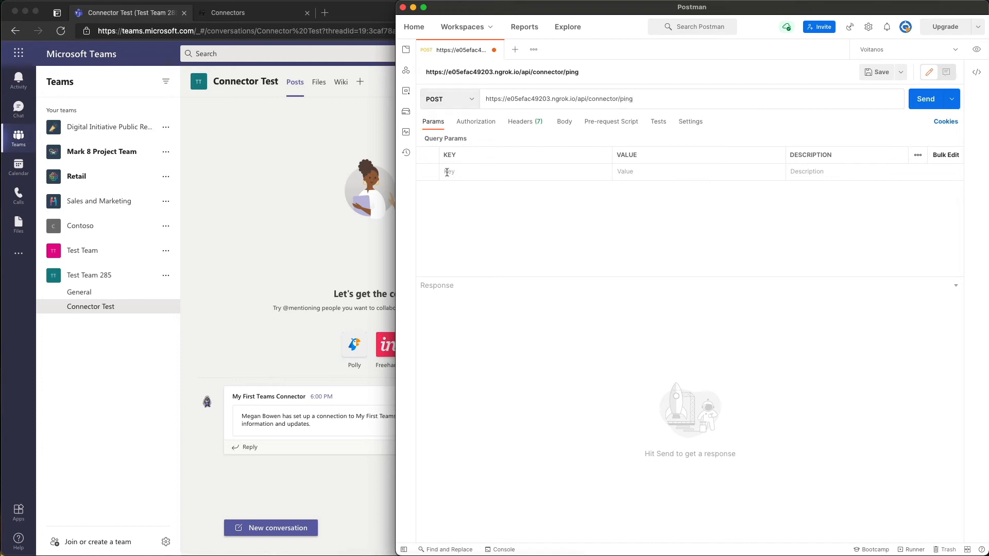
# Step: Add a Content-Type: application/json header and move on to the request body
pyautogui.click(519, 122)
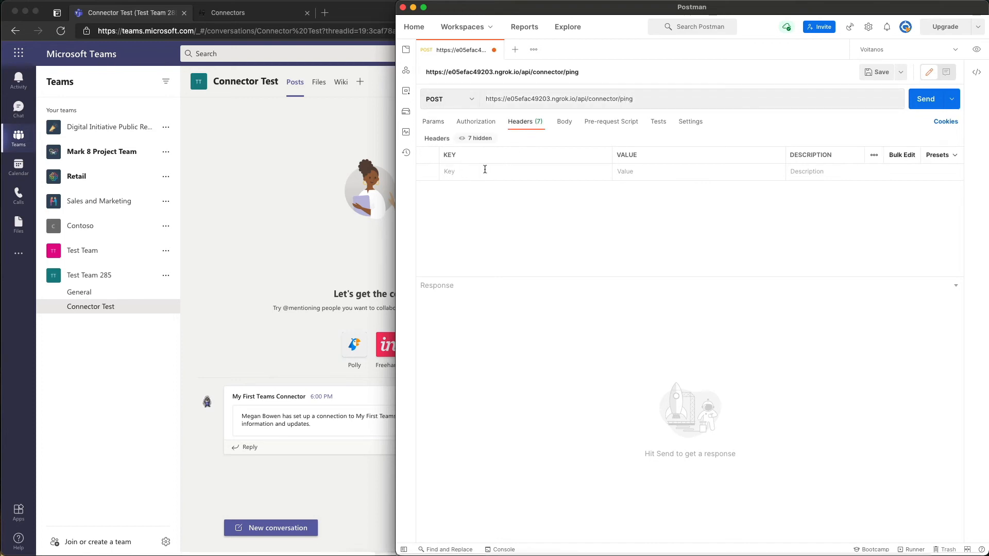
pyautogui.write('content-Type')
pyautogui.write('ap')
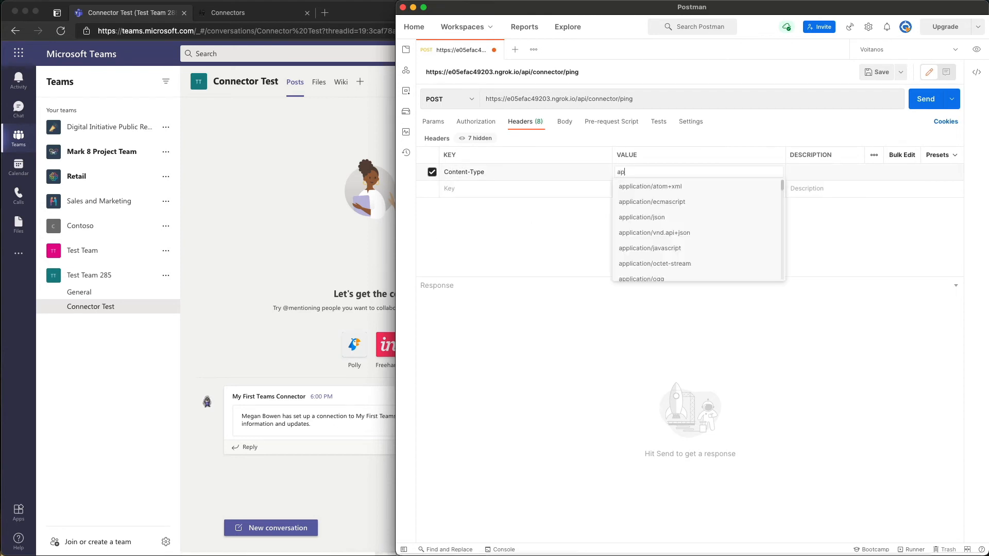
pyautogui.click(641, 218)
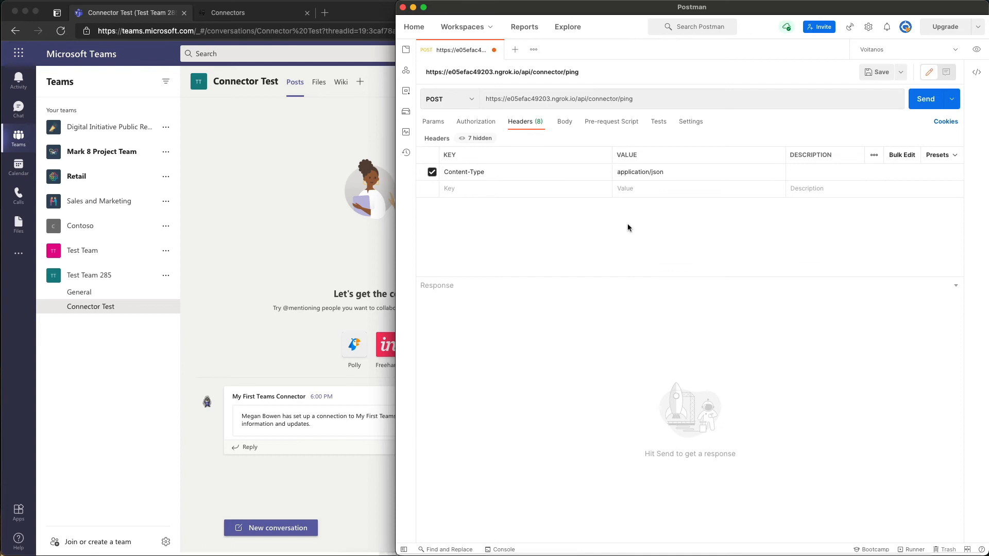
pyautogui.click(563, 121)
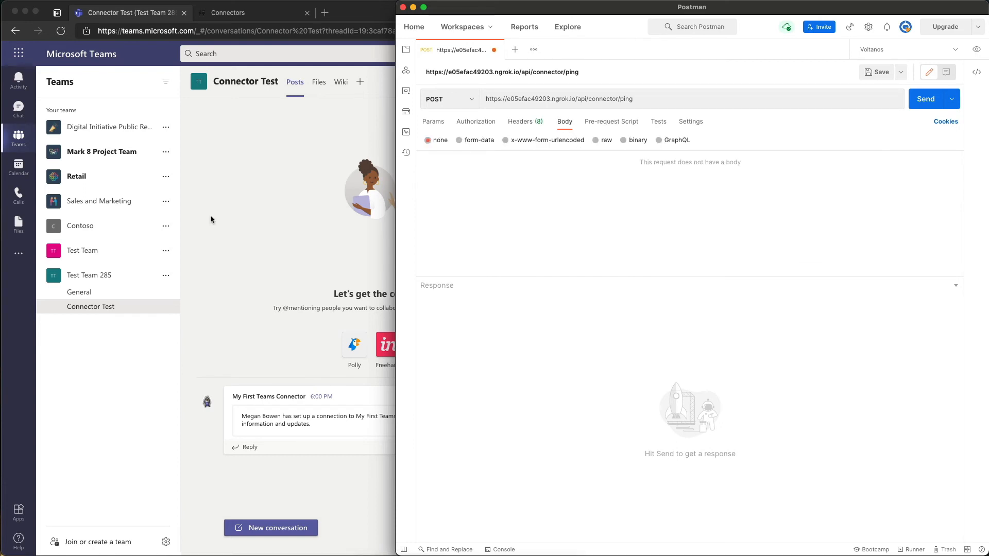
# Step: Paste the sample MessageCard JSON as a raw body and send it, getting 202 Accepted
pyautogui.click(606, 140)
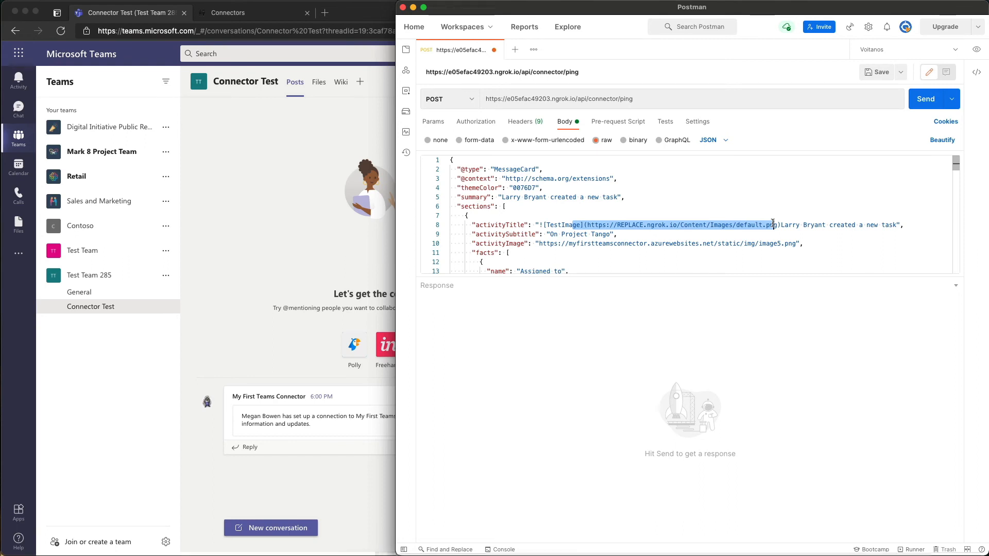
pyautogui.moveTo(543, 243)
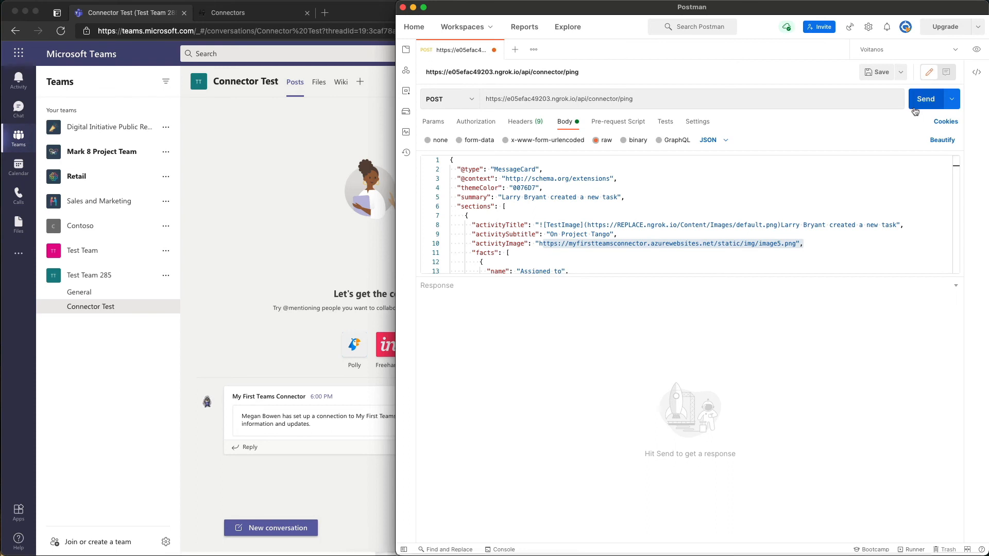
pyautogui.click(925, 99)
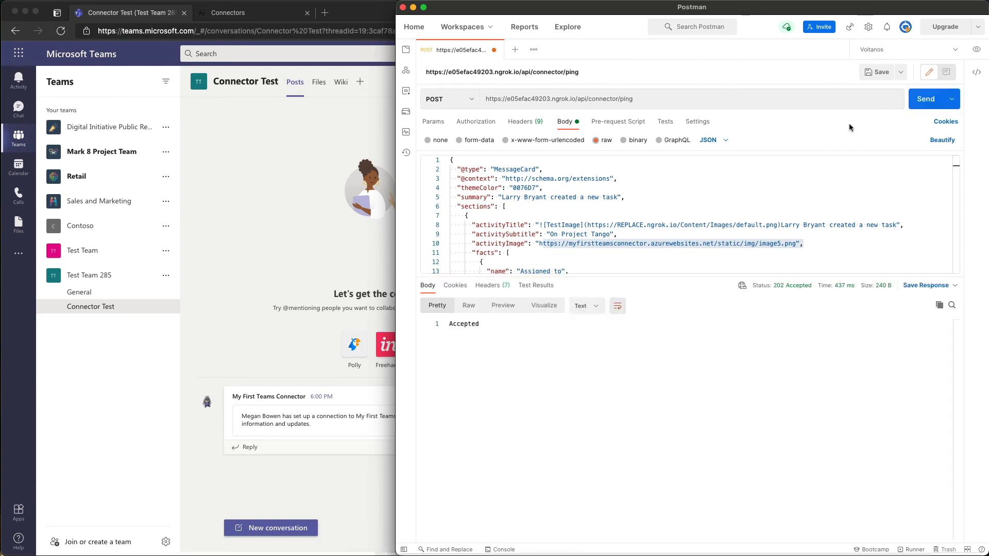
pyautogui.moveTo(260, 453)
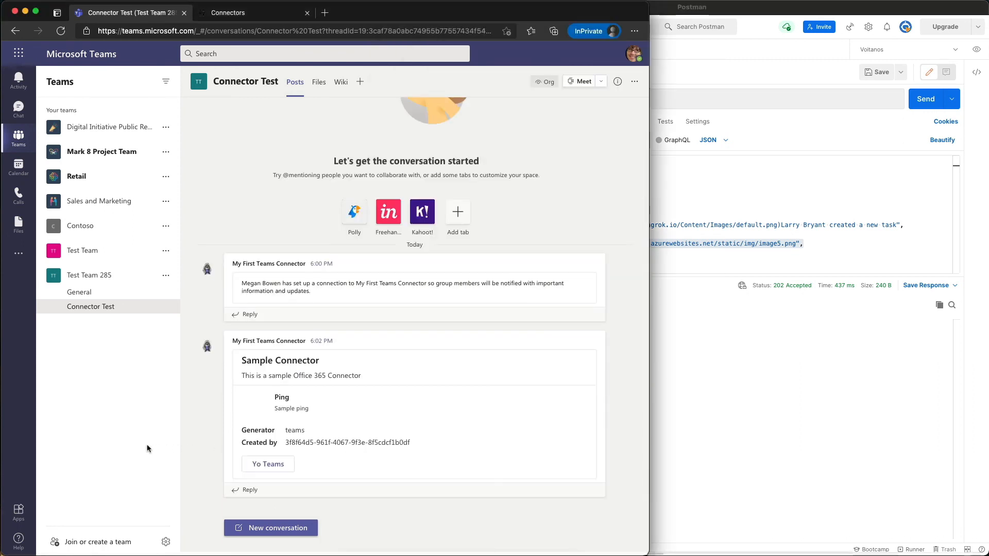
pyautogui.moveTo(376, 474)
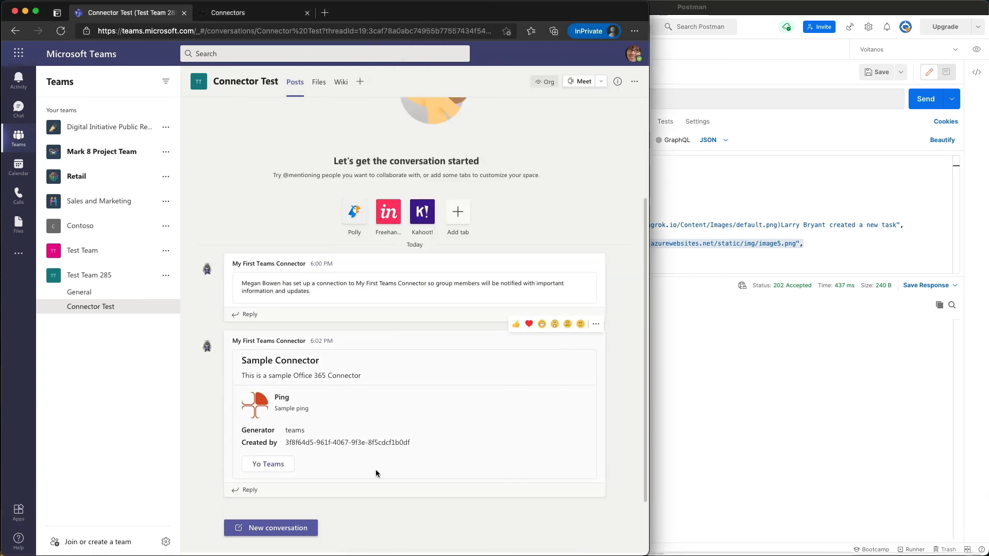
pyautogui.moveTo(388, 439)
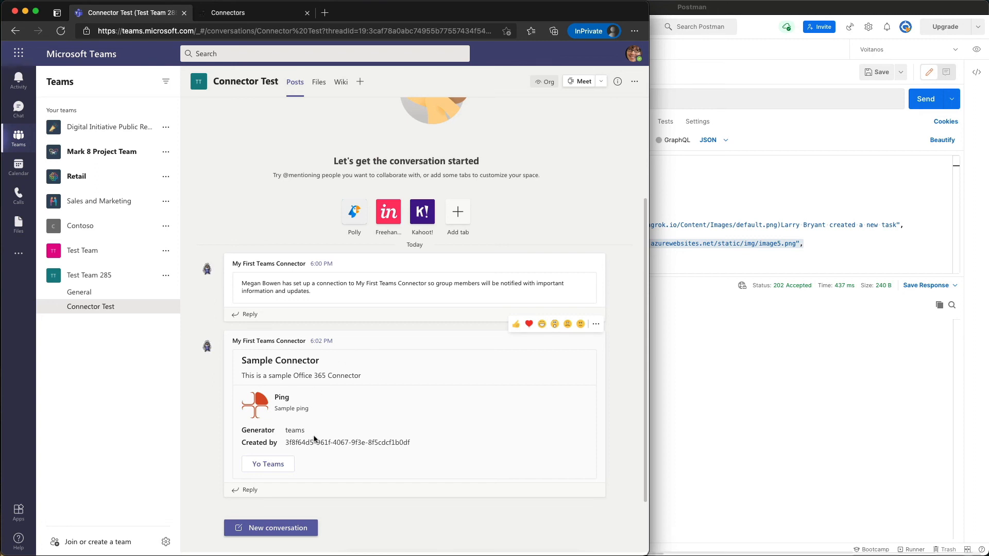
pyautogui.moveTo(315, 440)
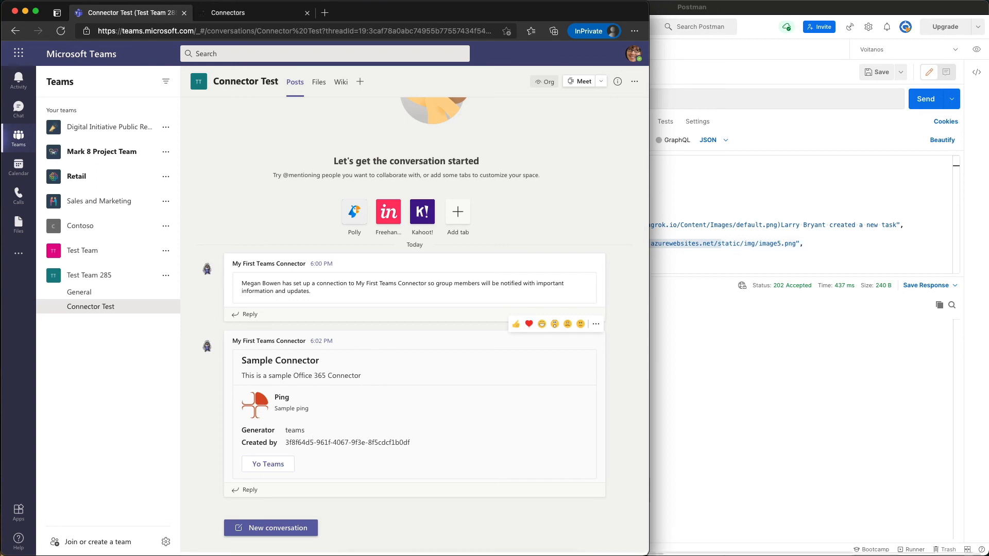